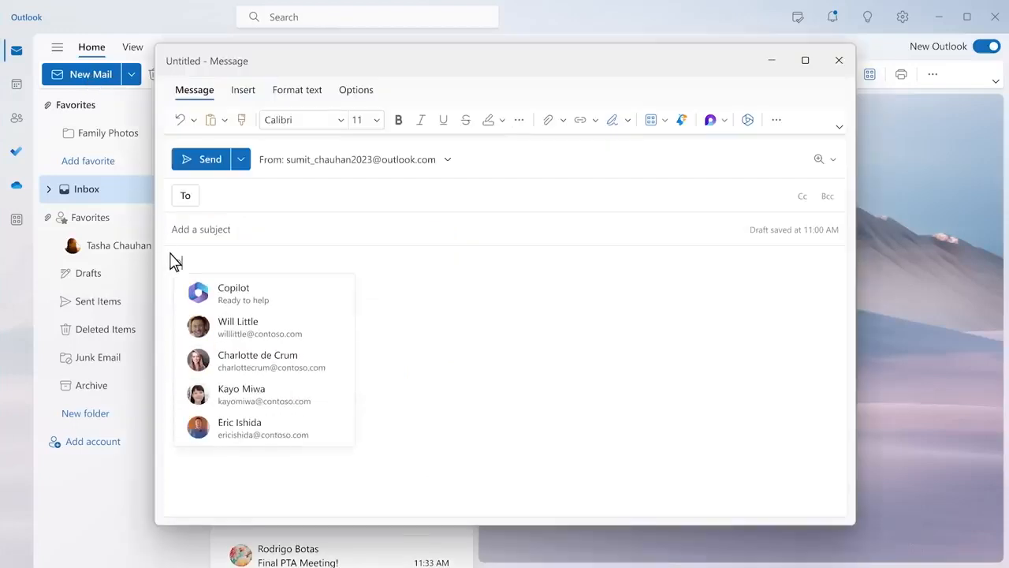
- Have Copilot draft a graduation announcement citing the Glenwood Springs confirmation and photos folder
{"action": "type", "text": "@"}
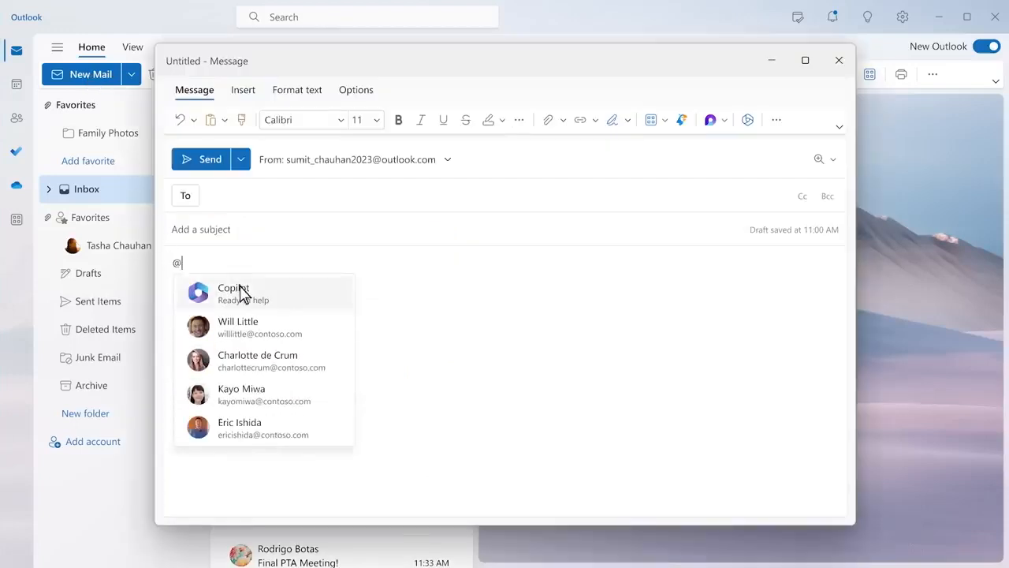
{"action": "left_click", "coordinate": [234, 288]}
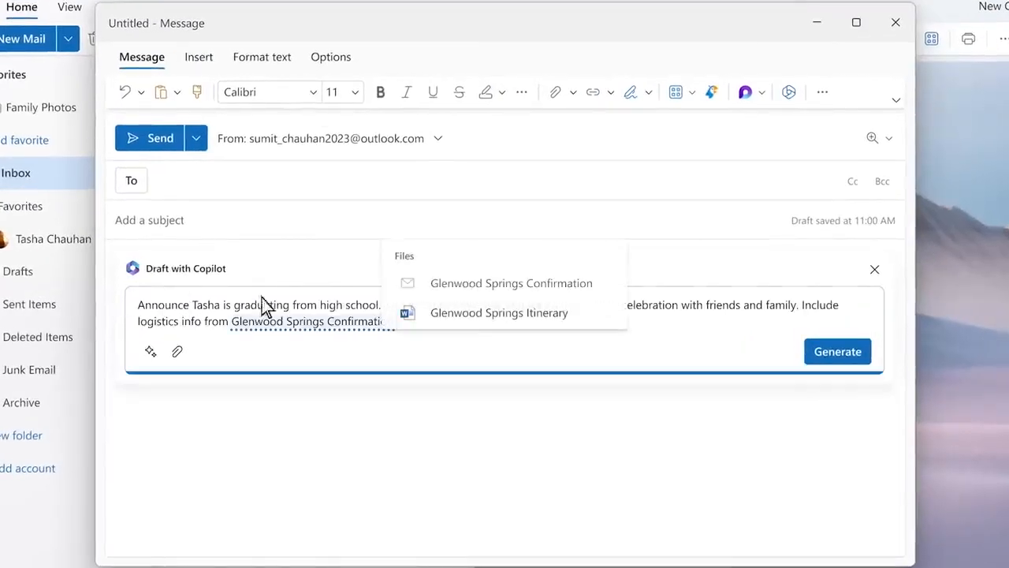
{"action": "left_click", "coordinate": [511, 283]}
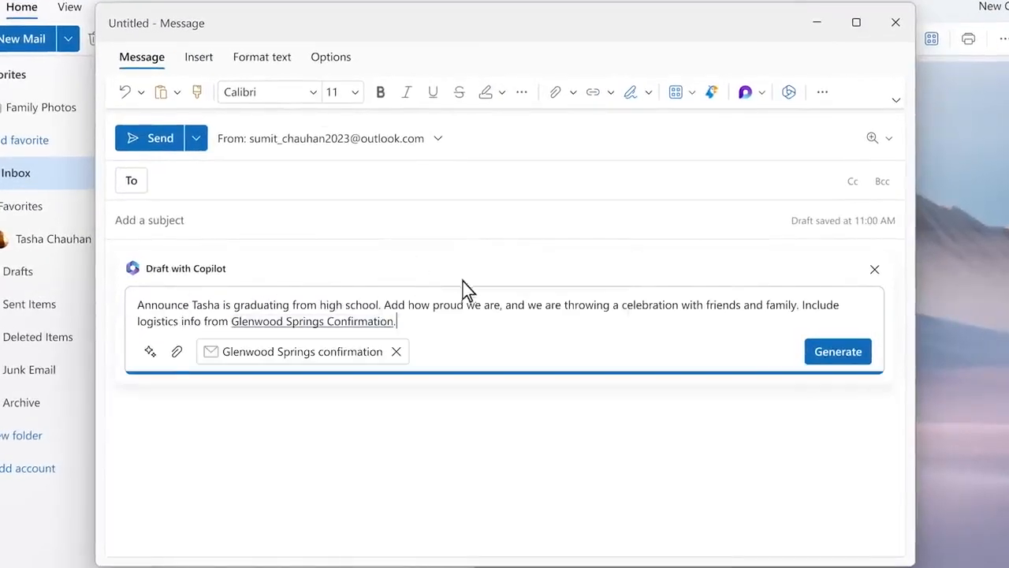
{"action": "left_click", "coordinate": [837, 351]}
{"action": "type", "text": " Request guests to provide any funny or memorable stories and photos with Tasha. Add link to my OneDrive to upload photos"}
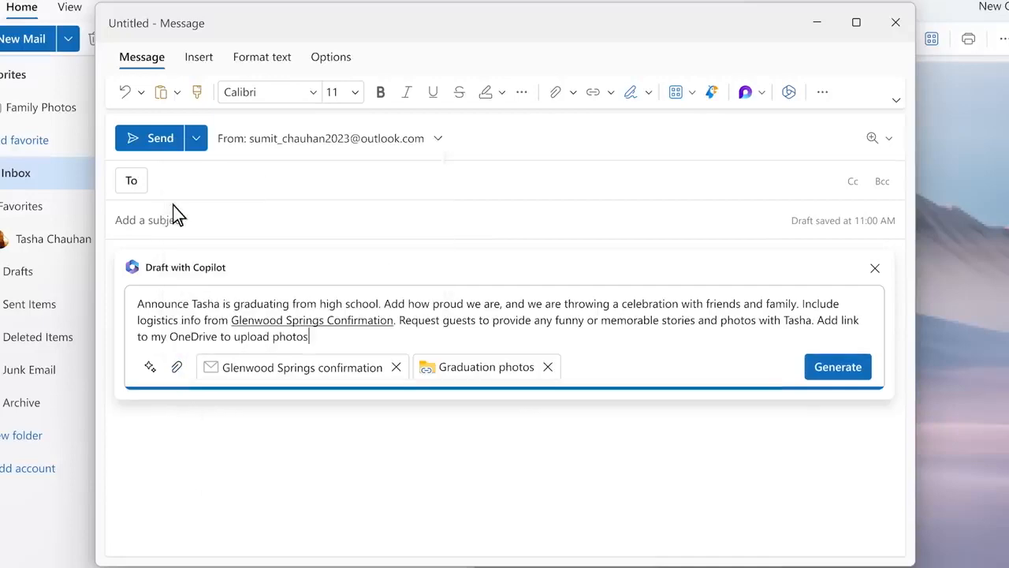
{"action": "left_click", "coordinate": [837, 367]}
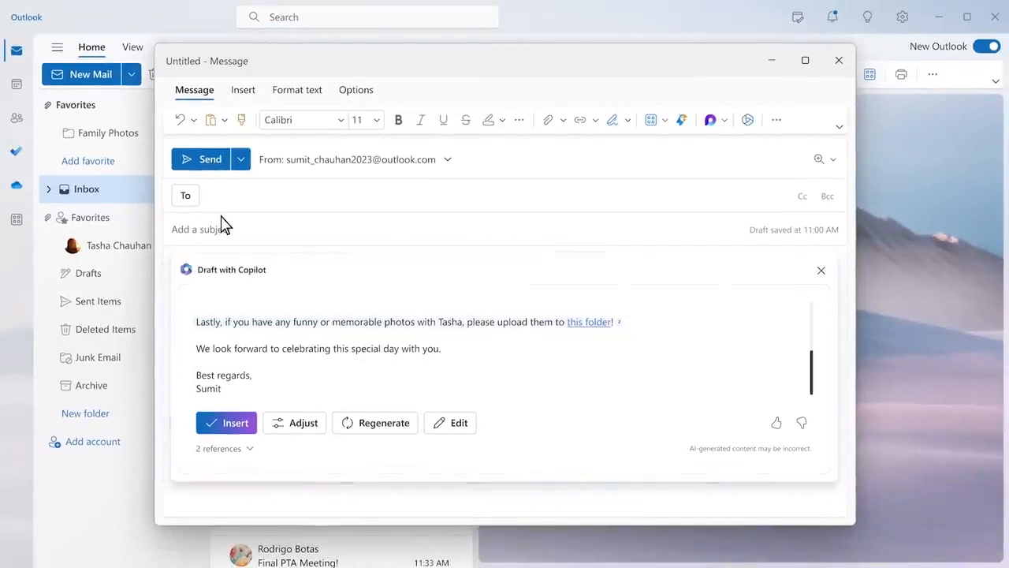
- Adjust the Copilot draft's length and writing style to a shorter party invitation
{"action": "left_click", "coordinate": [303, 422]}
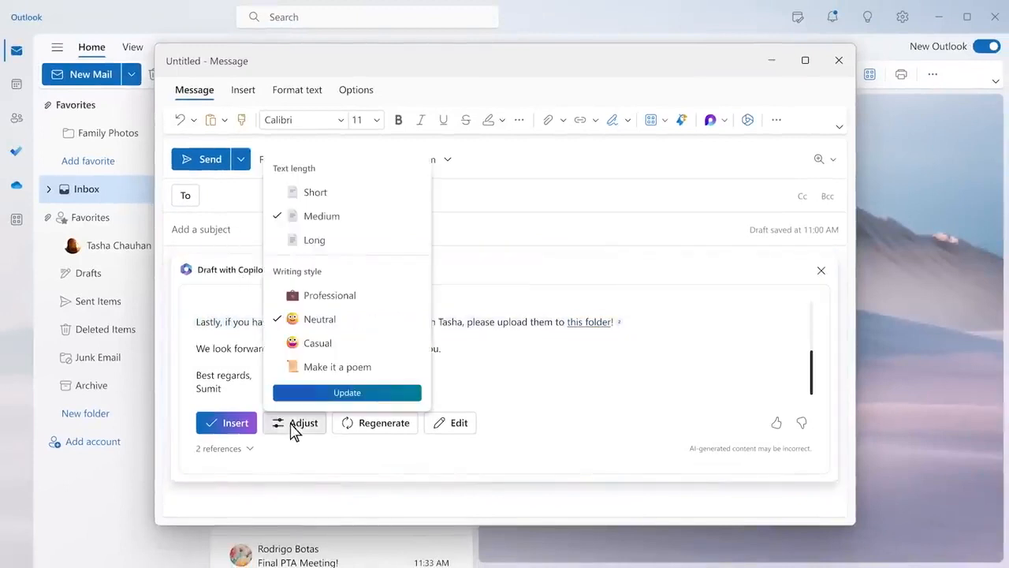
{"action": "left_click", "coordinate": [346, 392]}
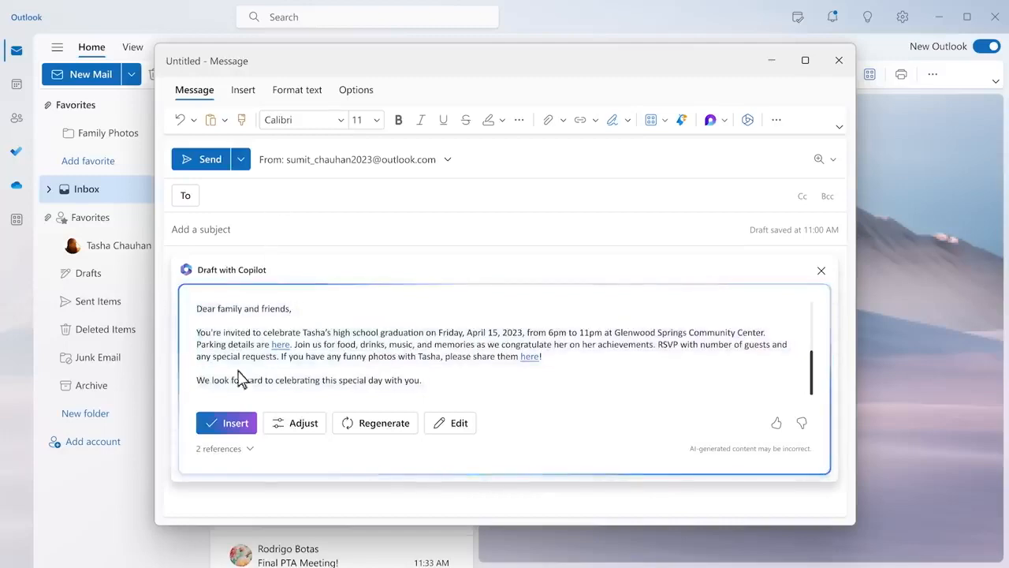
{"action": "left_click", "coordinate": [226, 422]}
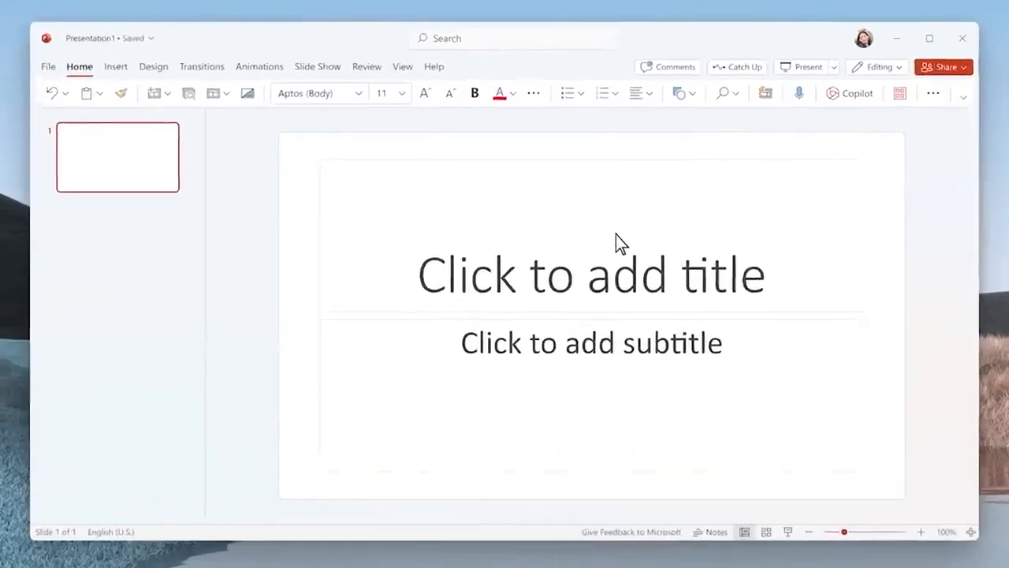
- Ask PowerPoint Copilot for a styled presentation celebrating Tasha's high school graduation
{"action": "left_click", "coordinate": [850, 93]}
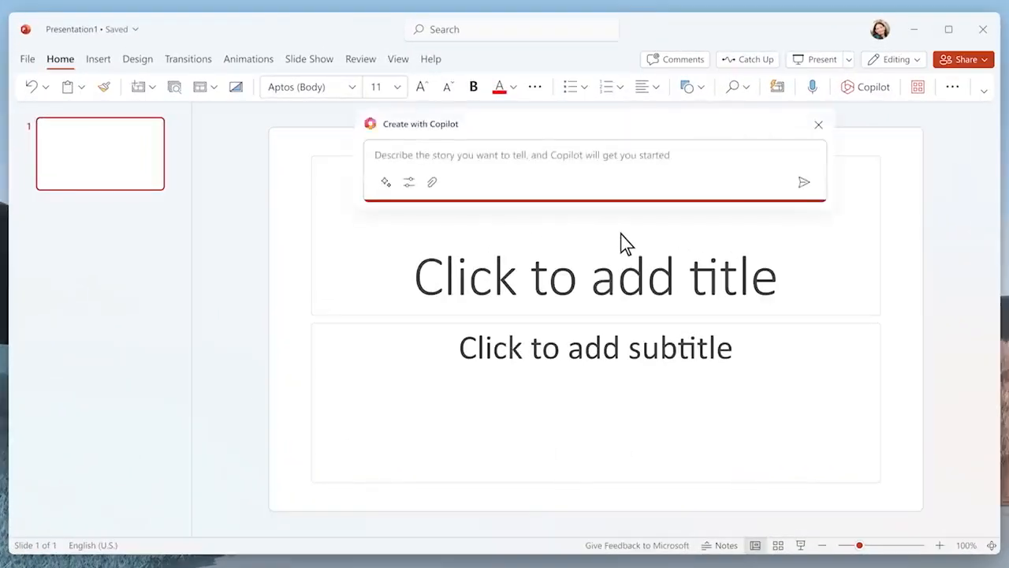
{"action": "type", "text": "Make me a presentation that helps celebrate my daughter Tasha's high school grad"}
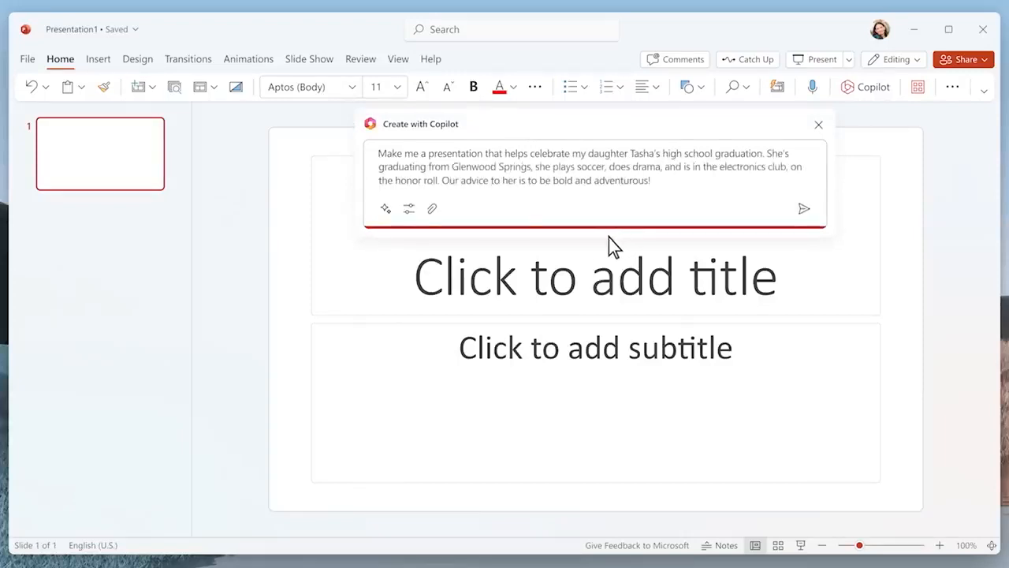
{"action": "left_click", "coordinate": [408, 208]}
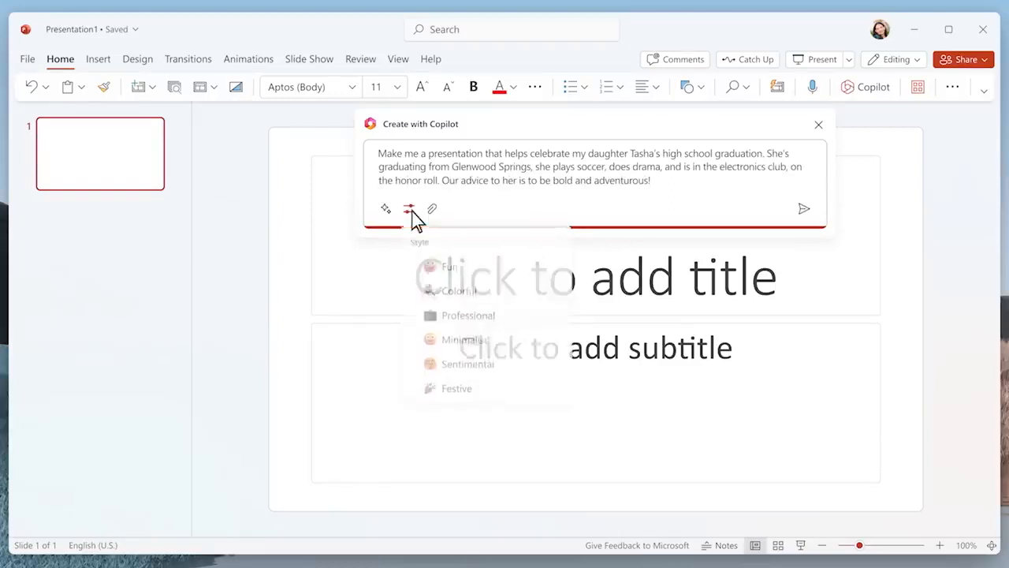
{"action": "left_click", "coordinate": [408, 209]}
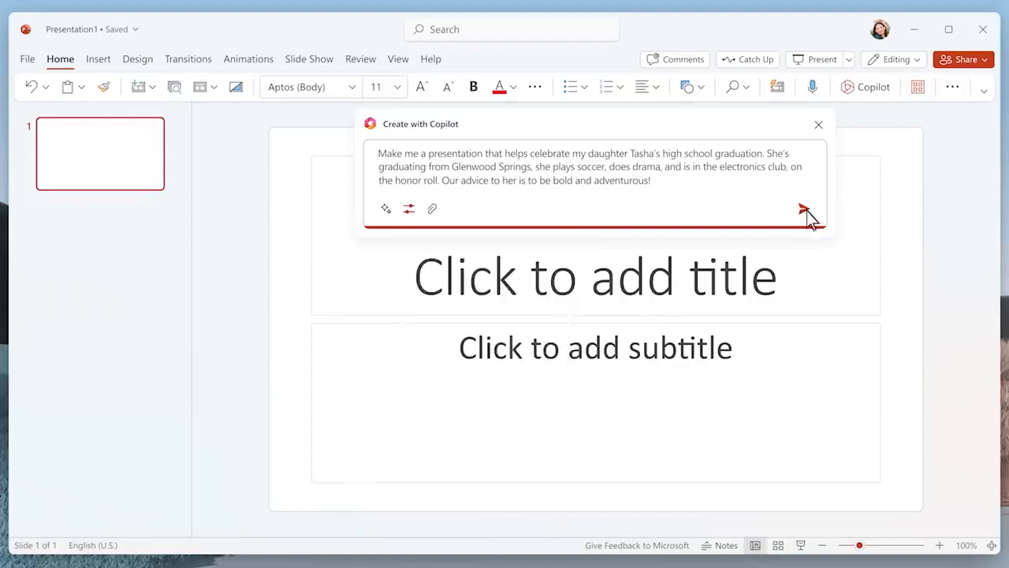
{"action": "left_click", "coordinate": [805, 209]}
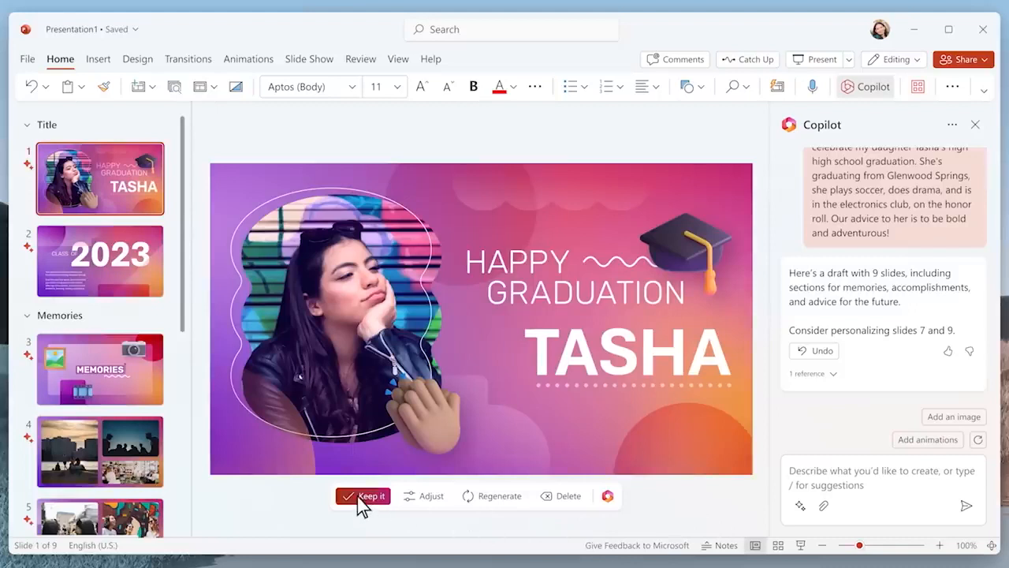
- Keep the generated deck and make the Accomplishments slide concise with relevant images
{"action": "left_click", "coordinate": [369, 496]}
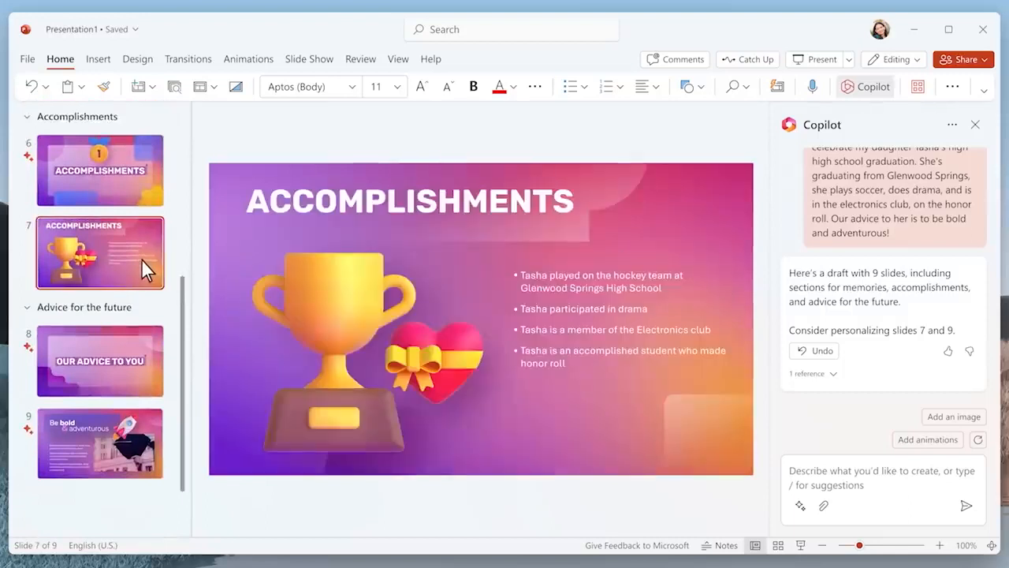
{"action": "mouse_move", "coordinate": [540, 376]}
{"action": "type", "text": "Rewrite this slide to"}
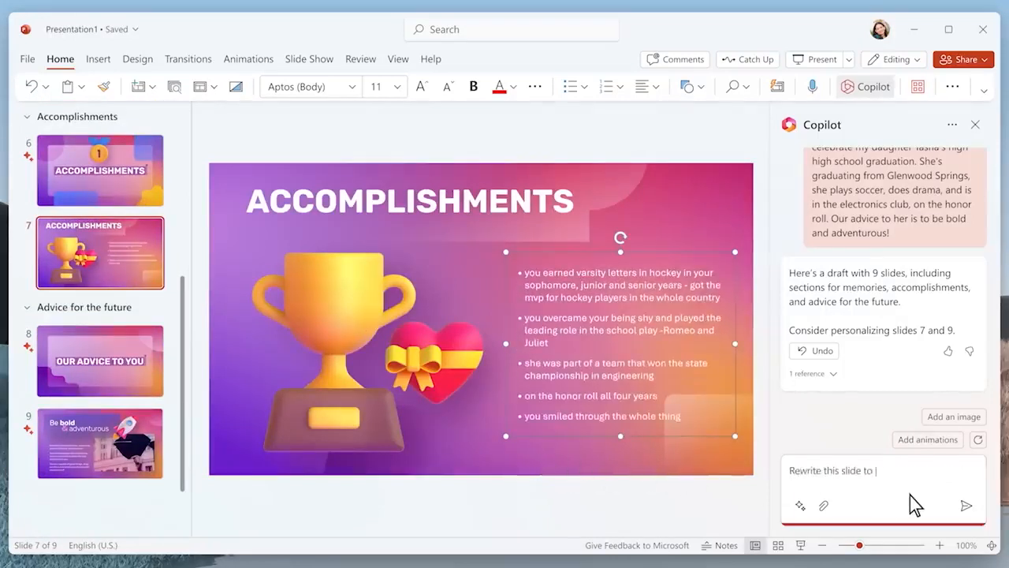
{"action": "type", "text": "make it more concise and add relevant images"}
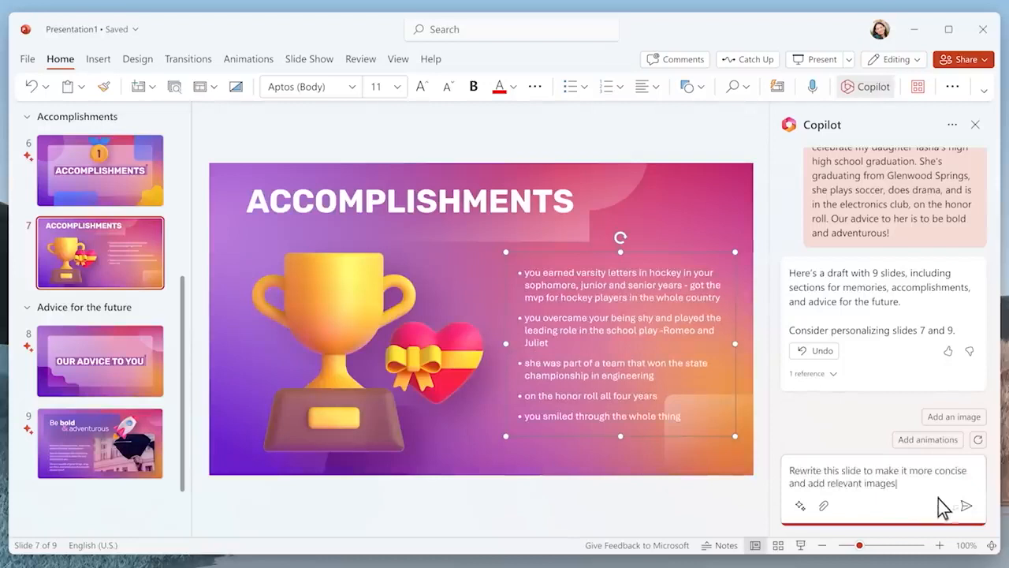
{"action": "left_click", "coordinate": [966, 506]}
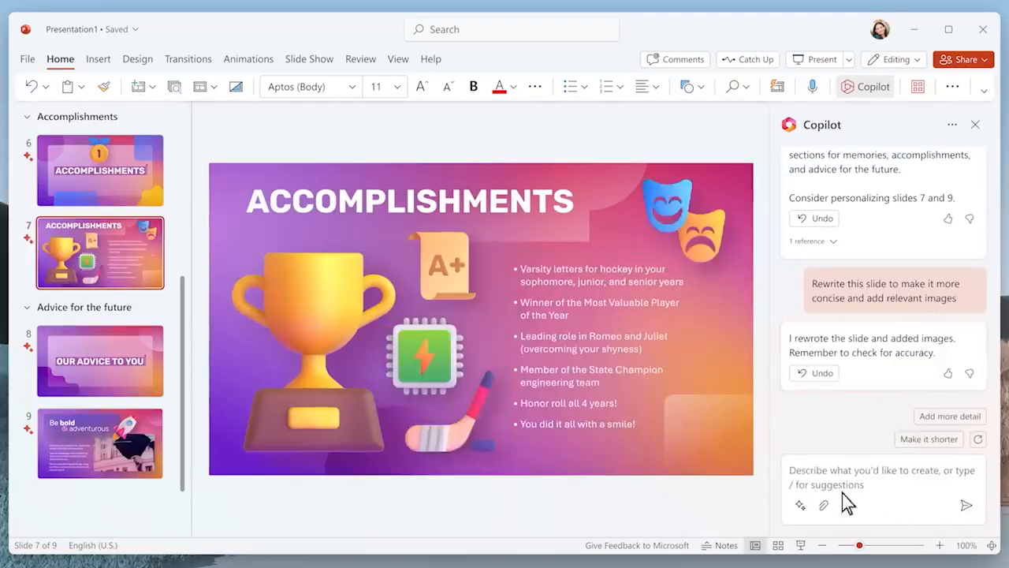
{"action": "left_click", "coordinate": [99, 443]}
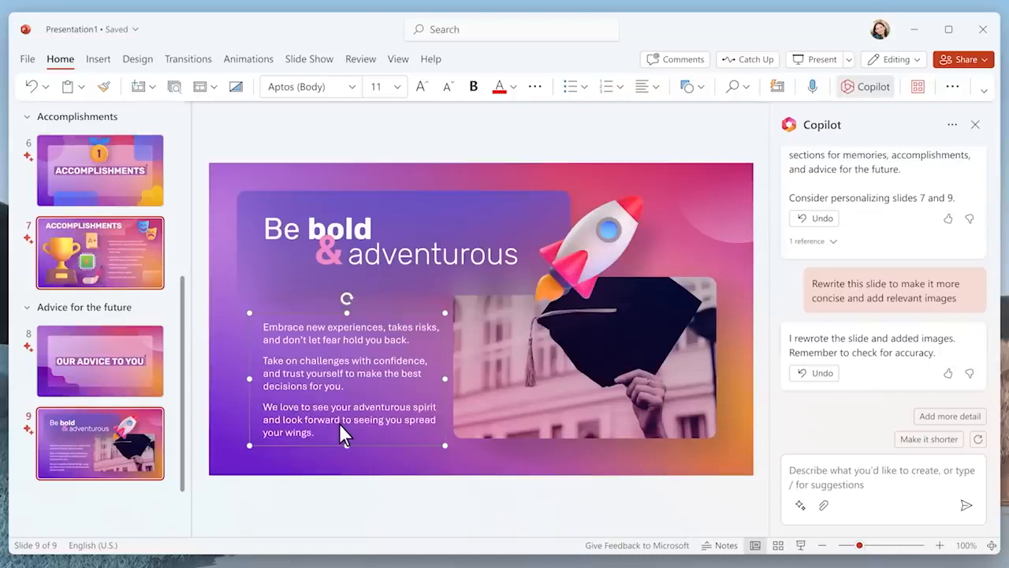
{"action": "mouse_move", "coordinate": [437, 446]}
{"action": "type", "text": "Replace the image with one that goes with adventure or flying"}
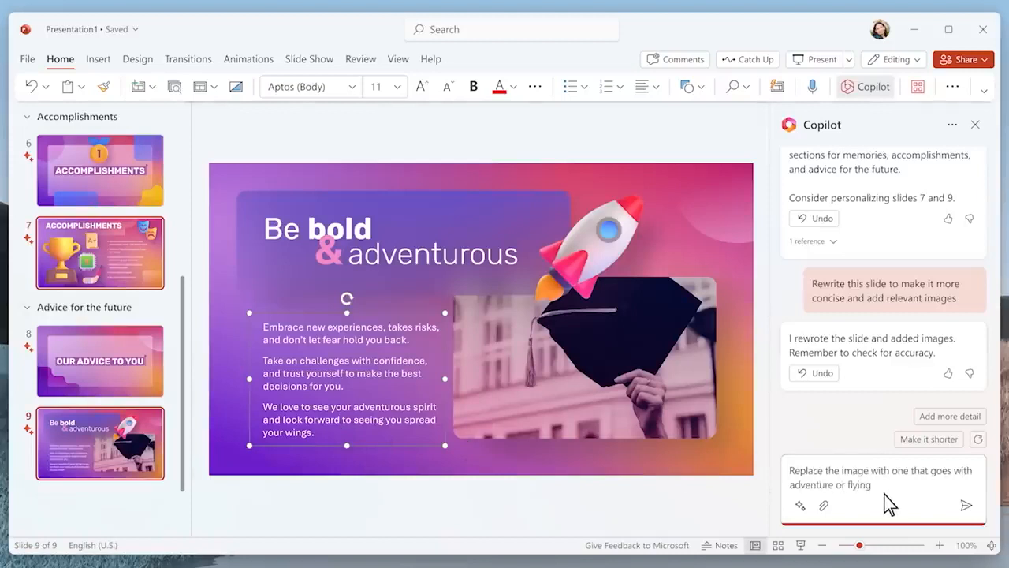
- Swap the 'Be bold & adventurous' image for an adventure theme and add slide transitions
{"action": "left_click", "coordinate": [966, 505]}
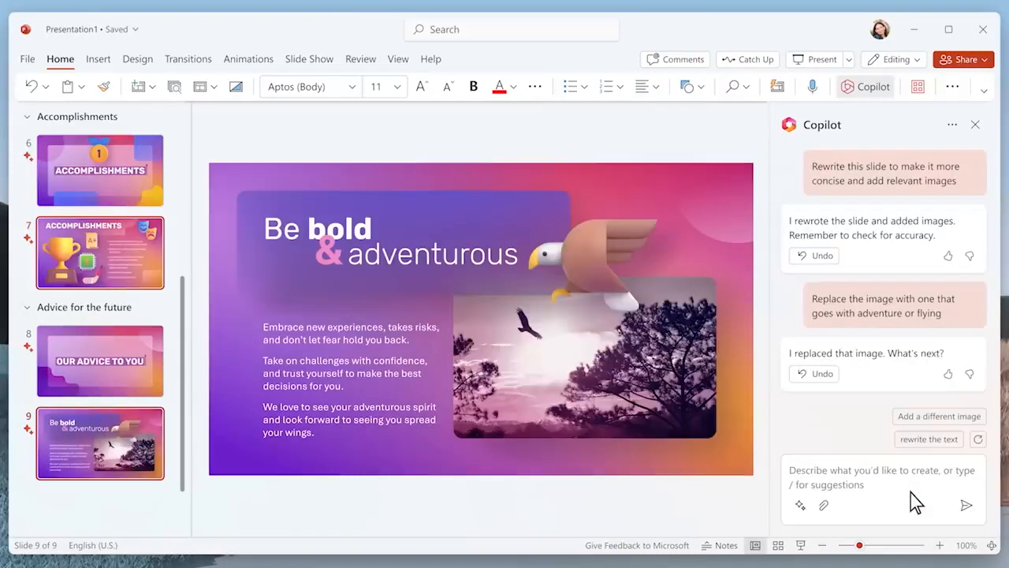
{"action": "type", "text": "Add transitions between all slides"}
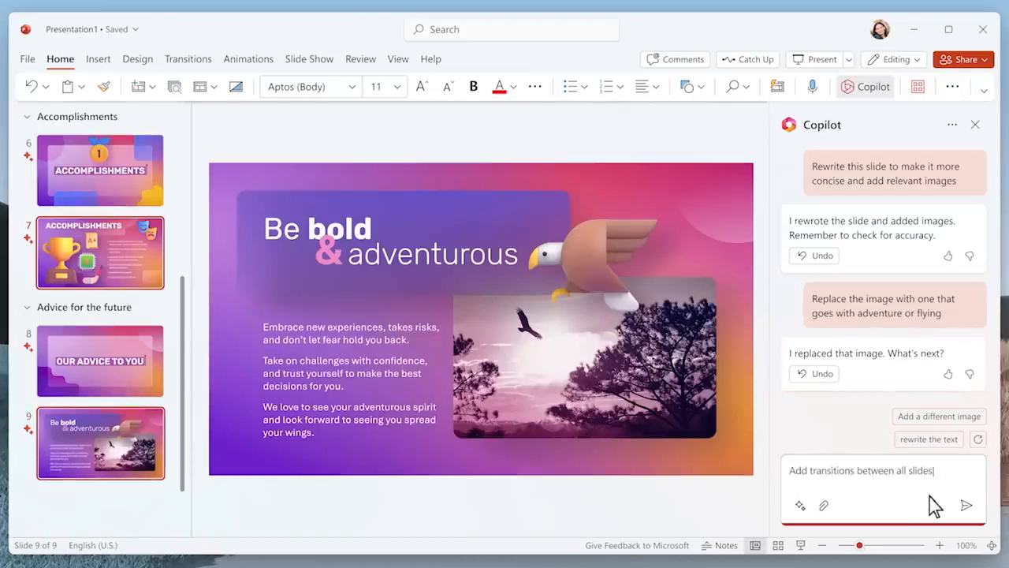
{"action": "left_click", "coordinate": [965, 505]}
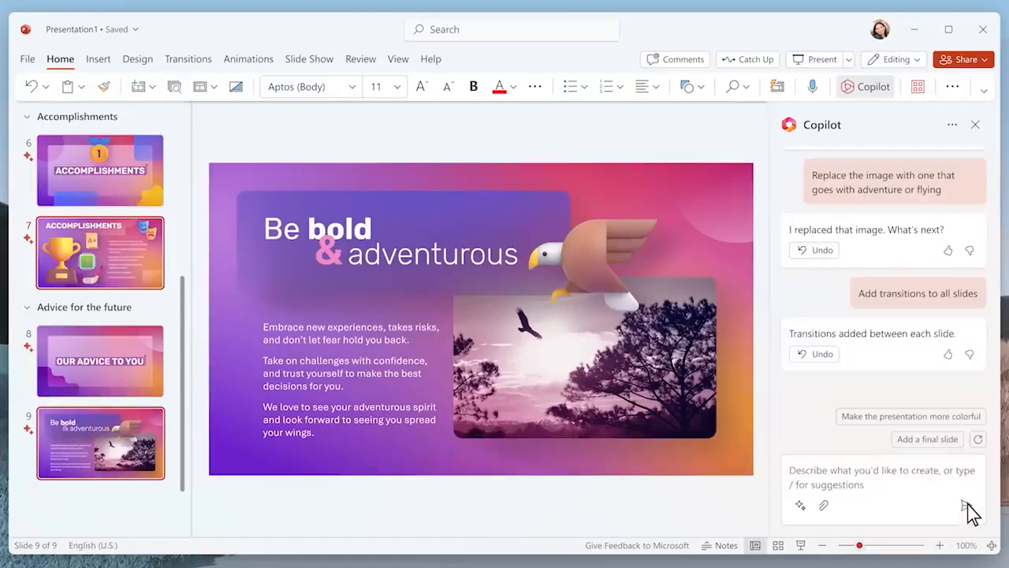
{"action": "mouse_move", "coordinate": [858, 172]}
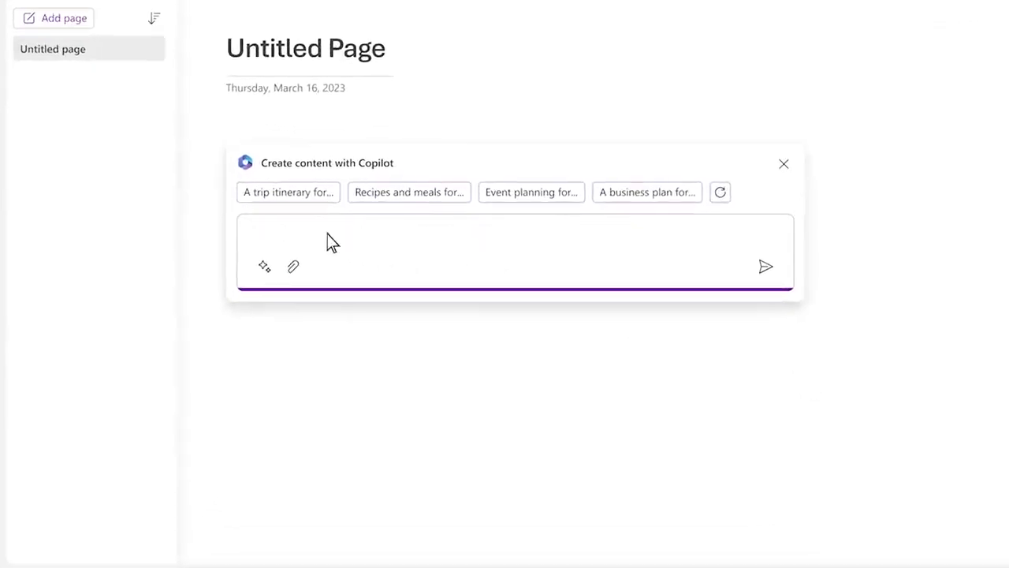
- Generate and keep a party plan for 30-50 people, then turn it into a to-do list
{"action": "type", "text": "Help me create a plan for Tasha's high school graduation party for 30-50 people"}
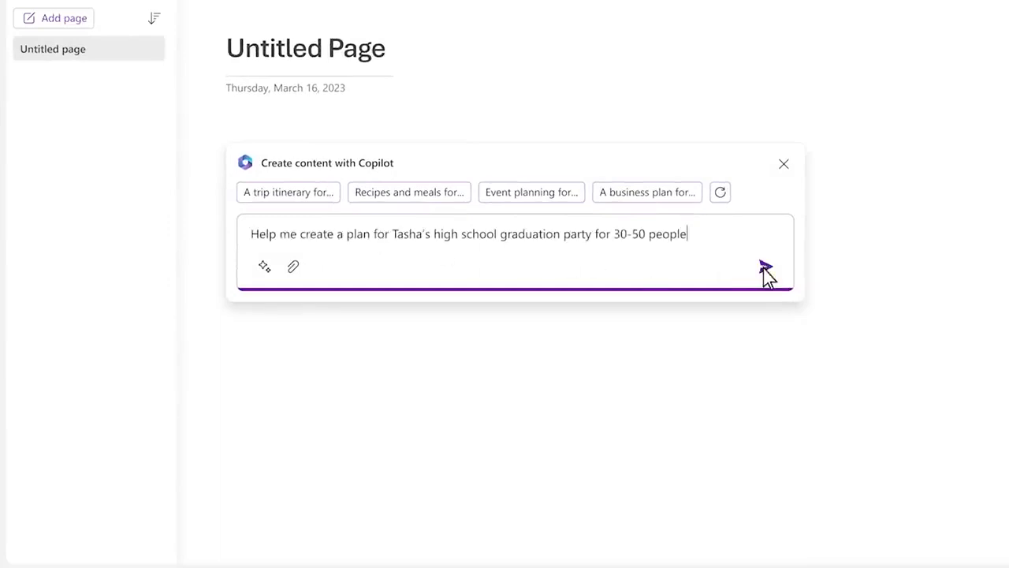
{"action": "left_click", "coordinate": [764, 266]}
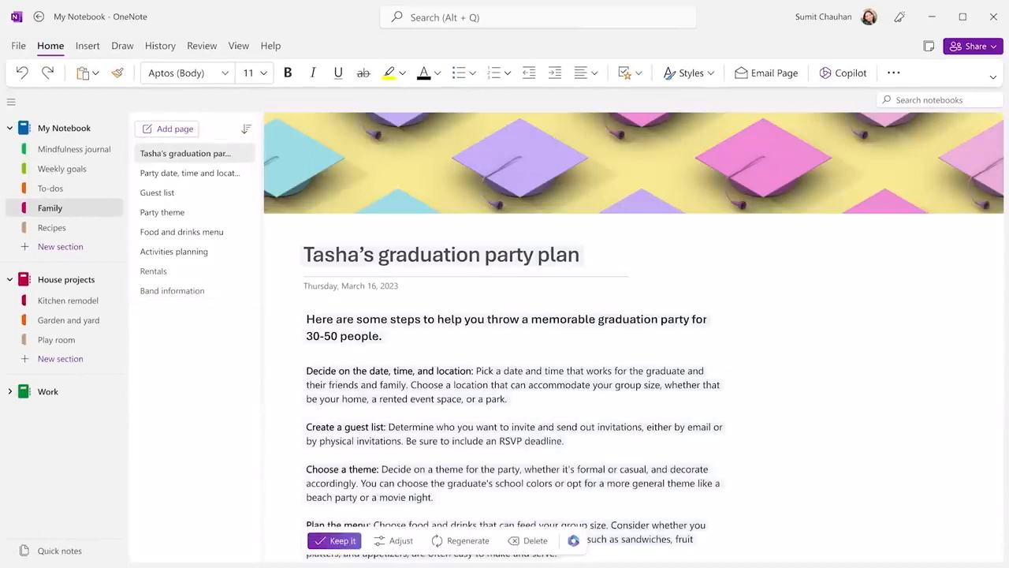
{"action": "left_click", "coordinate": [842, 73]}
{"action": "type", "text": "Make a to-do list from this"}
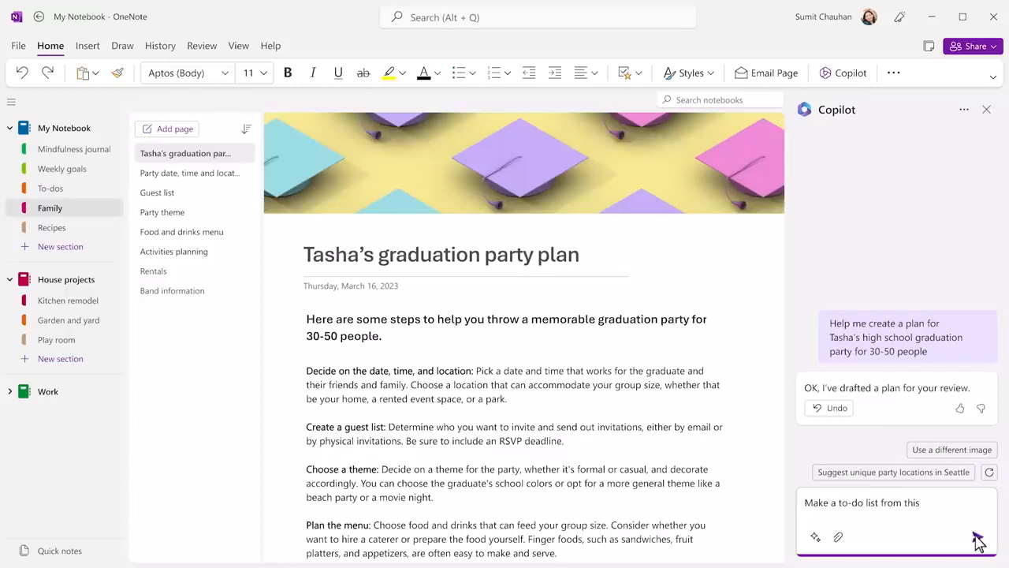
{"action": "left_click", "coordinate": [978, 536]}
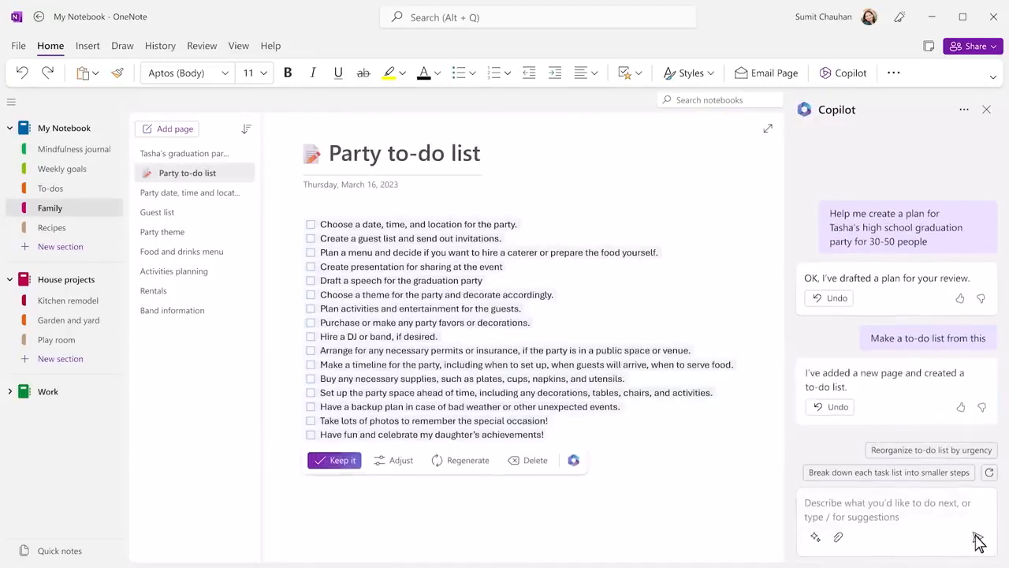
{"action": "left_click", "coordinate": [334, 460]}
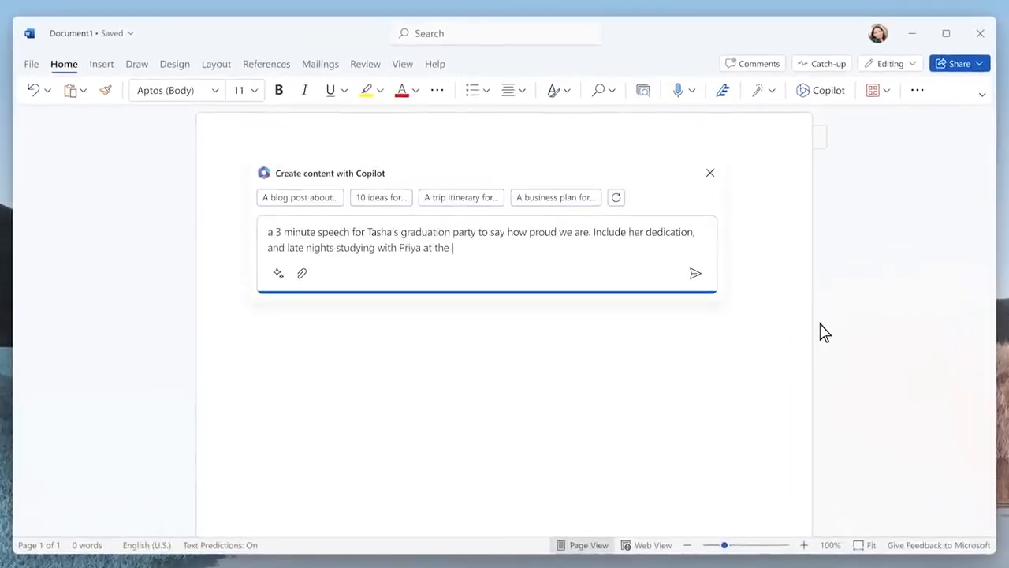
- Generate and keep 'Tasha's Graduation' speech mentioning hockey captaincy and math tutoring
{"action": "type", "text": "Glenwood library. Mention her achievements as captain of the hockey team, and the volunteer work tutoring kids in math"}
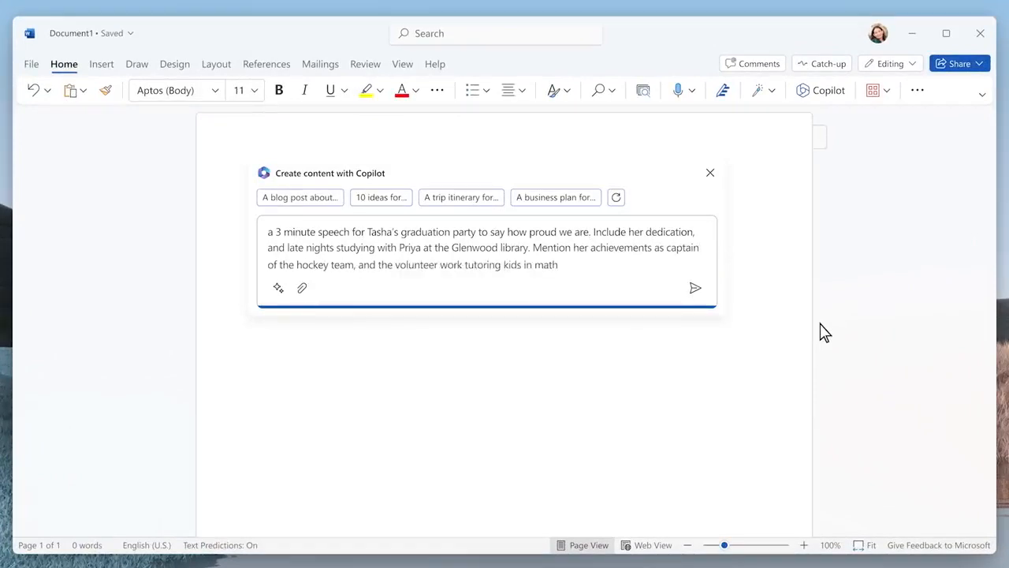
{"action": "left_click", "coordinate": [694, 287]}
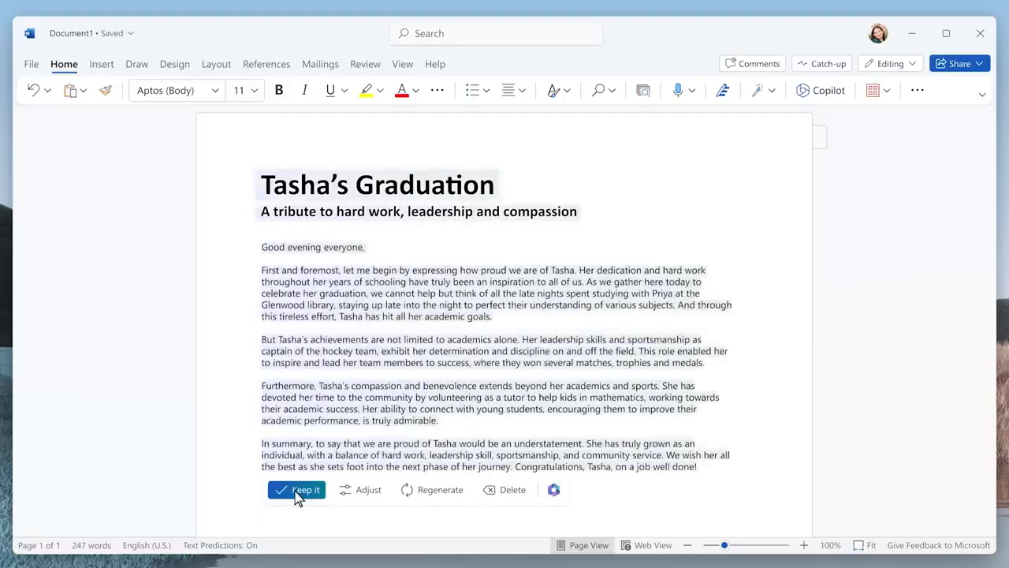
{"action": "left_click", "coordinate": [296, 489]}
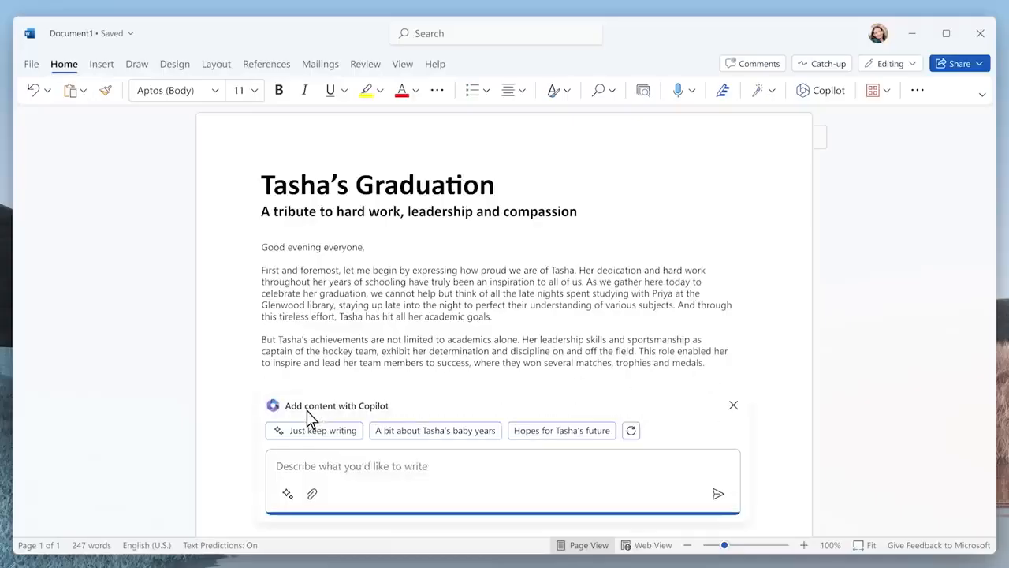
- Add three funny childhood anecdotes, shorten them, and ask Copilot to polish the speech
{"action": "left_click", "coordinate": [312, 493]}
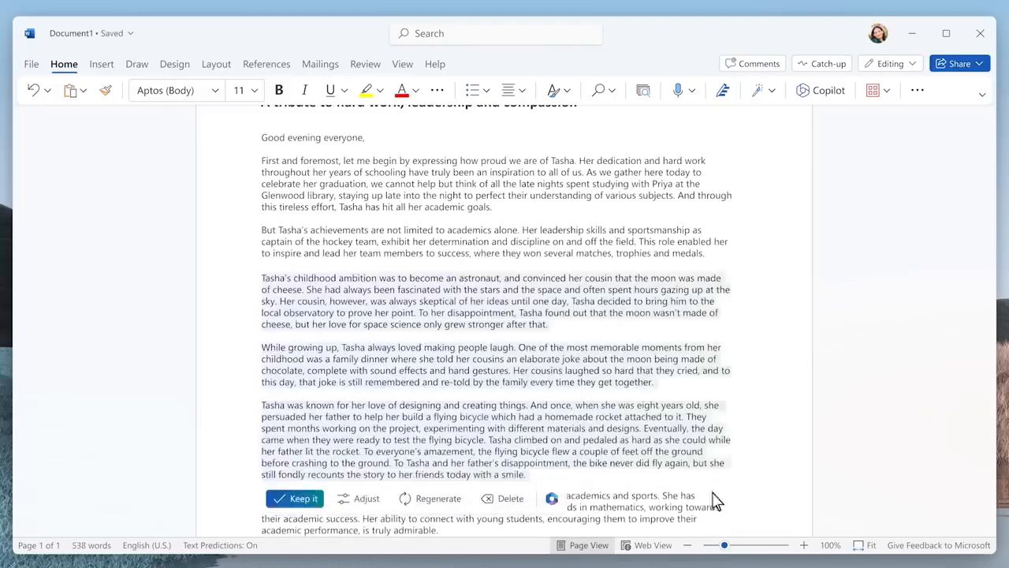
{"action": "left_click", "coordinate": [294, 498]}
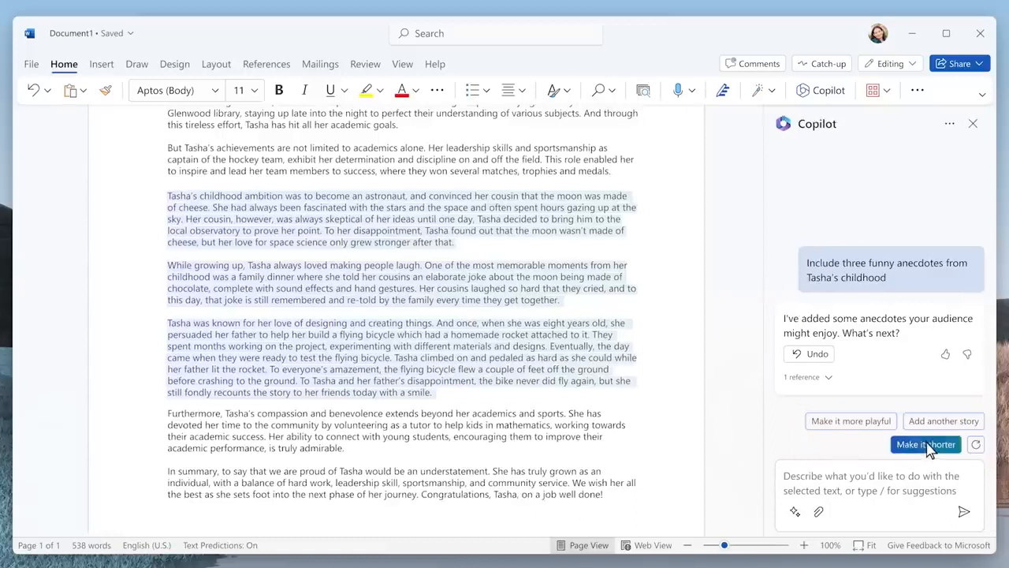
{"action": "left_click", "coordinate": [925, 444]}
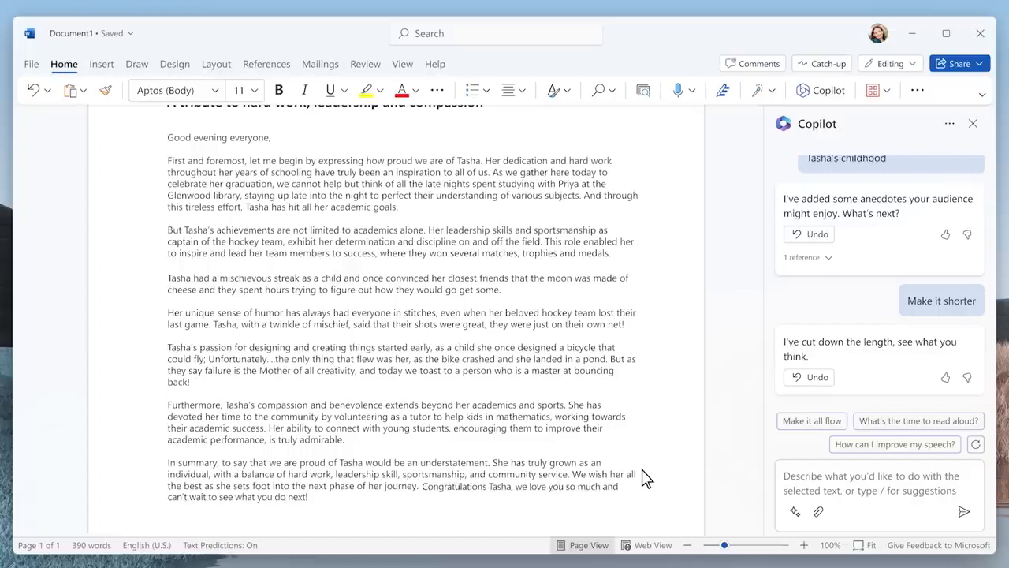
{"action": "mouse_move", "coordinate": [890, 487]}
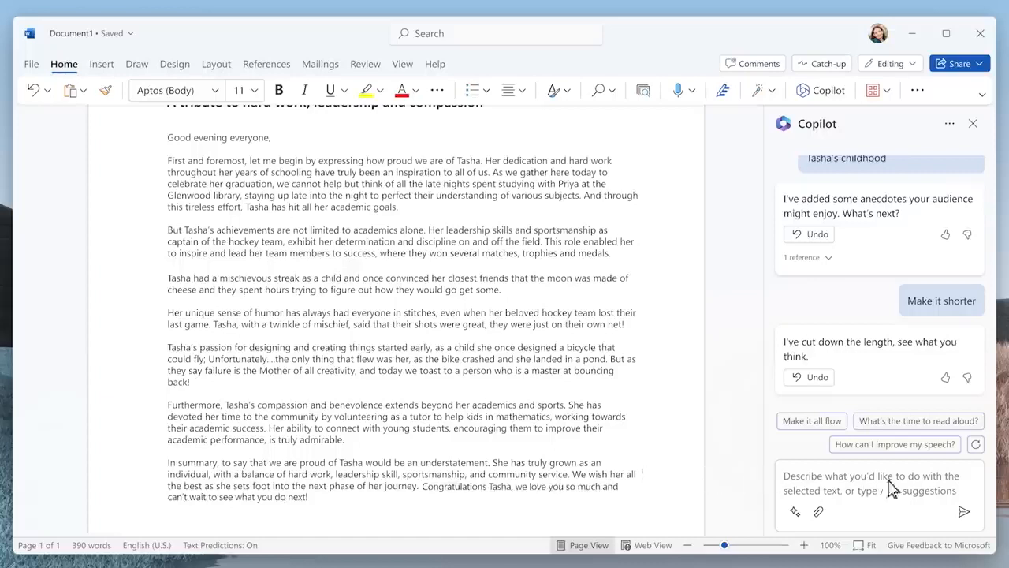
{"action": "type", "text": "Polish my speech and get it ready for me to read at the party"}
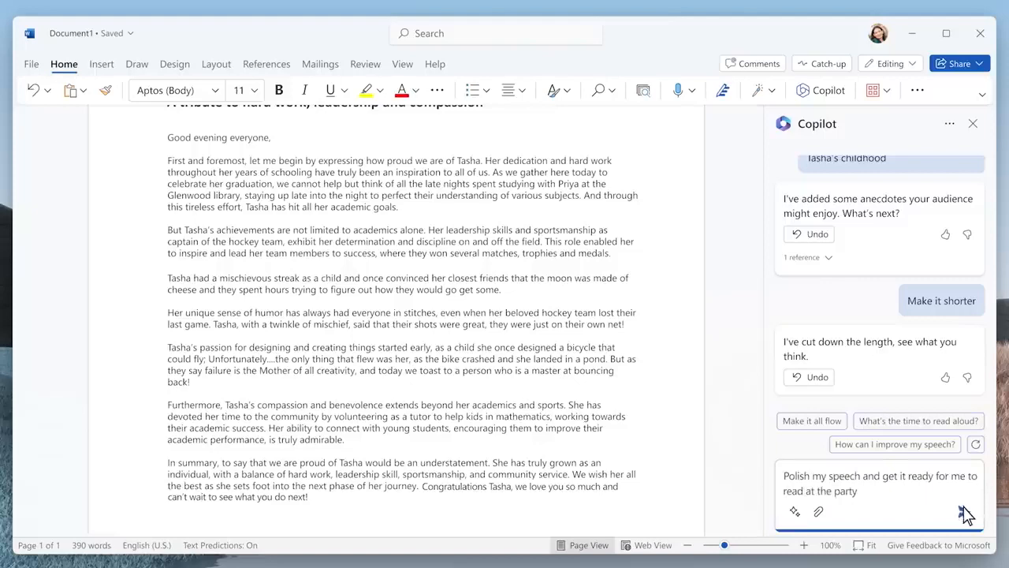
{"action": "left_click", "coordinate": [967, 511]}
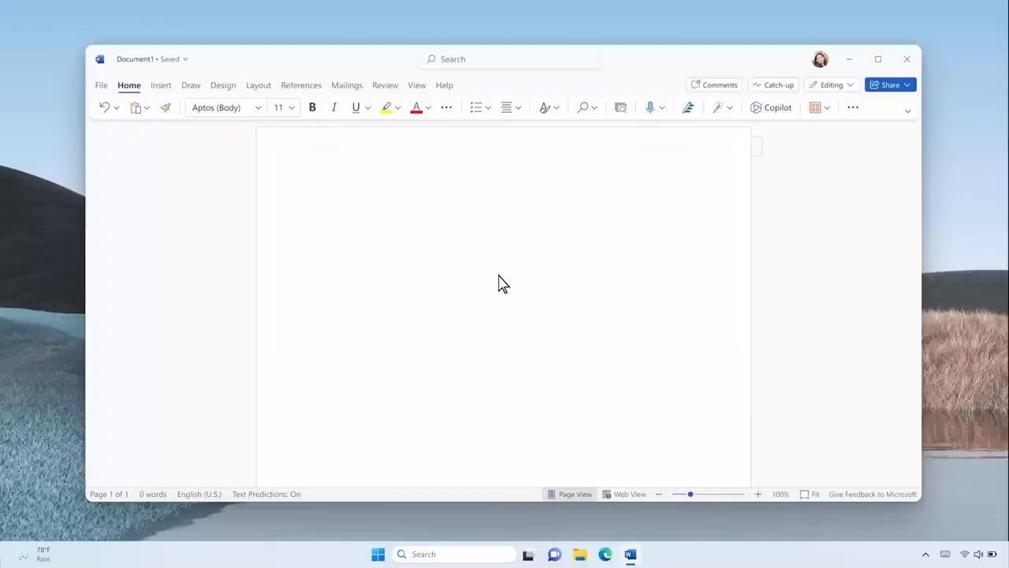
- Draft the VanArsdel sustainable materials proposal and style it like the Proseware Proposal
{"action": "left_click", "coordinate": [777, 108]}
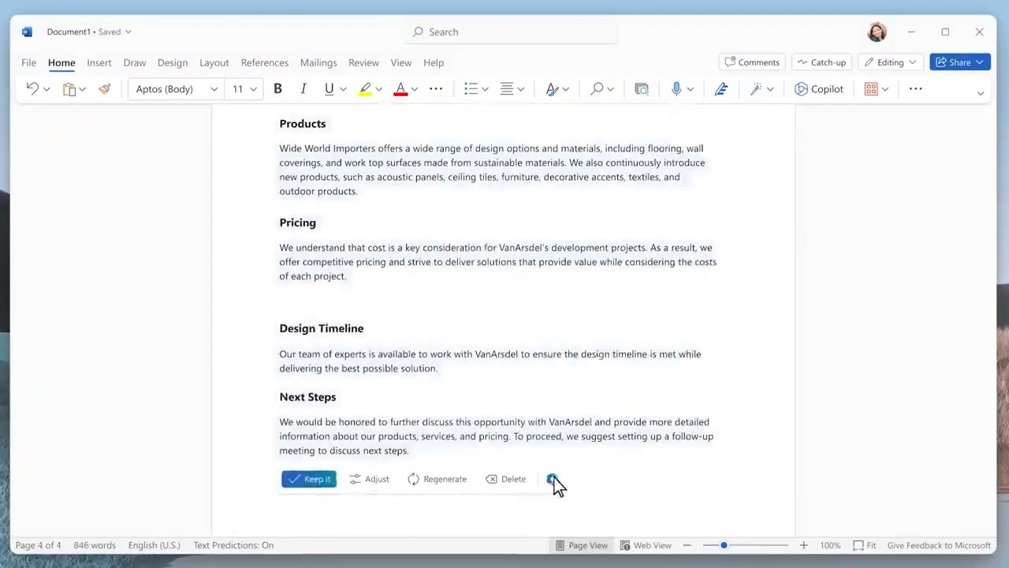
{"action": "left_click", "coordinate": [554, 479]}
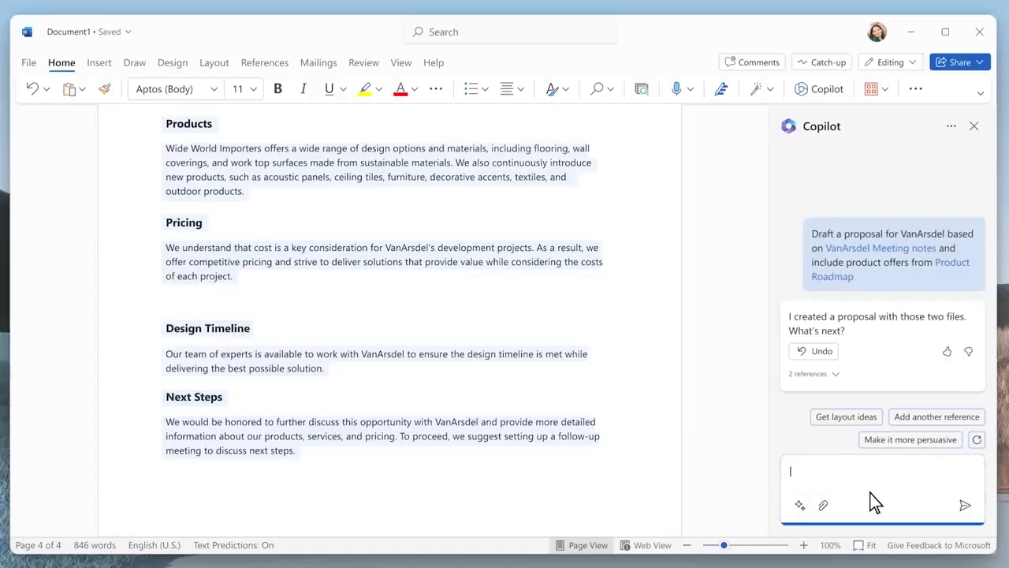
{"action": "type", "text": "Make it look like @prosewa"}
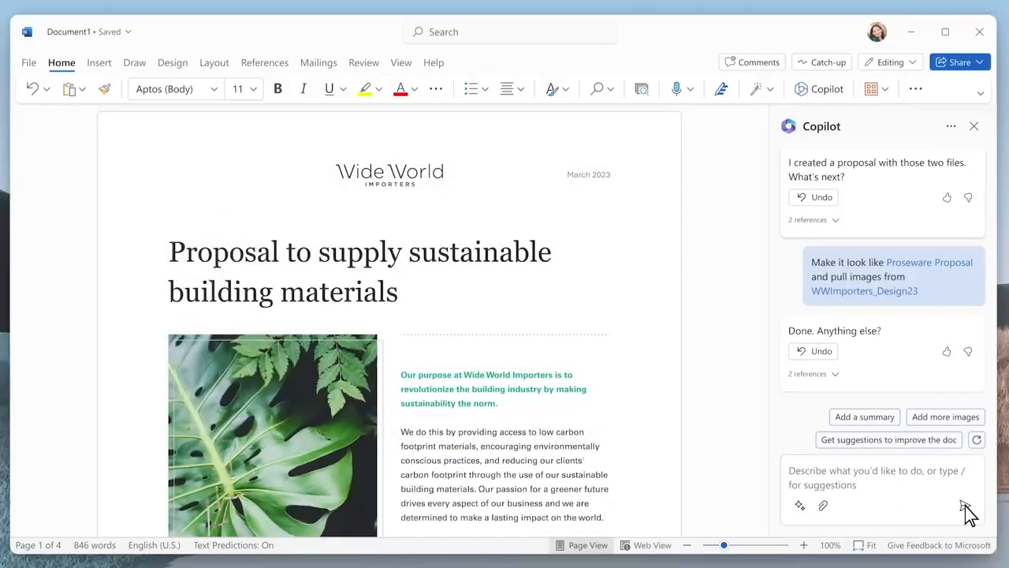
- Add a summary to the proposal and get suggestions for improving it
{"action": "left_click", "coordinate": [864, 416]}
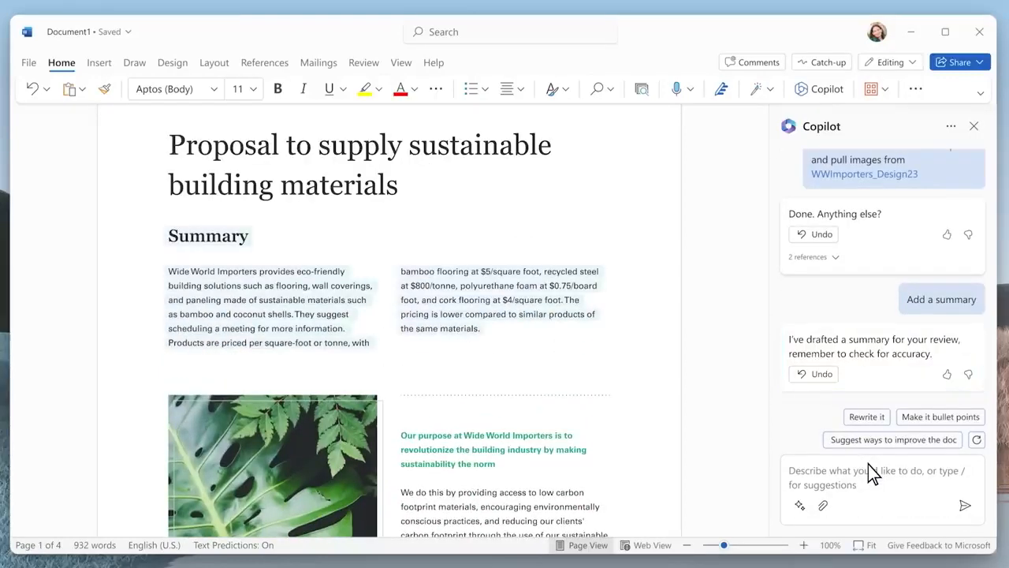
{"action": "left_click", "coordinate": [886, 439]}
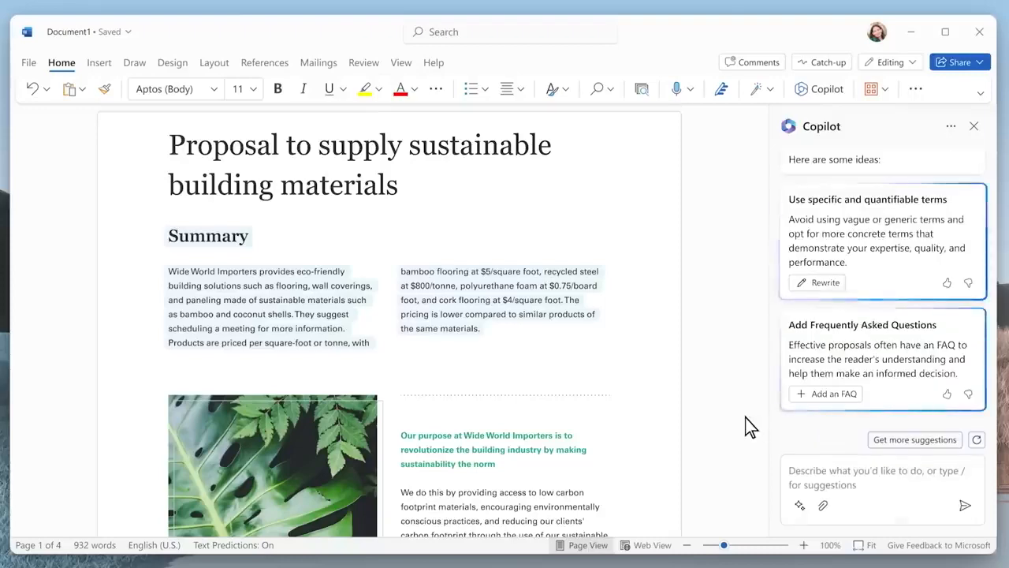
{"action": "left_click", "coordinate": [827, 394]}
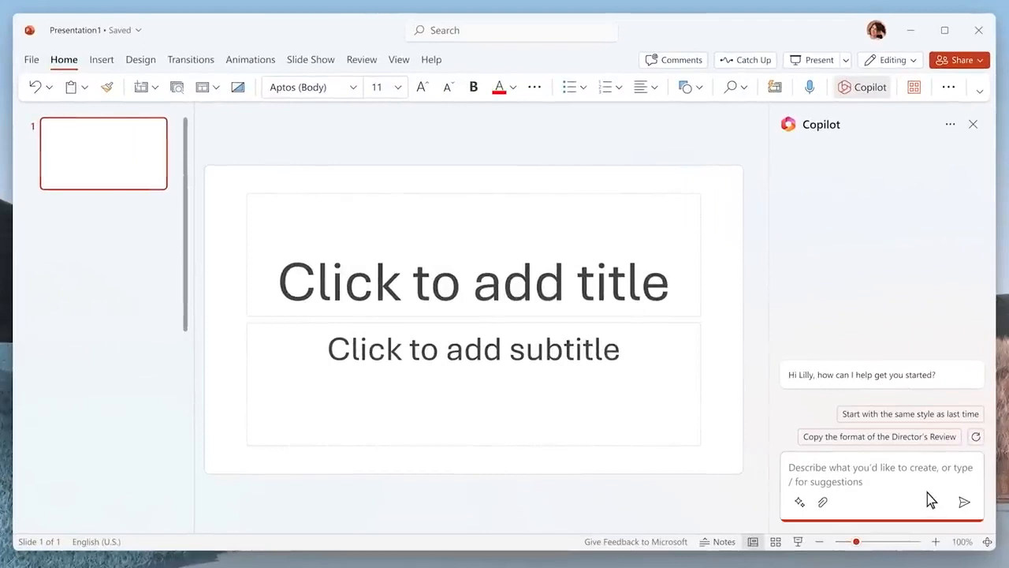
- Turn the VanArsdel_Proposal document into a five-slide deck and view slide 2
{"action": "type", "text": "Create a presentation based on @V"}
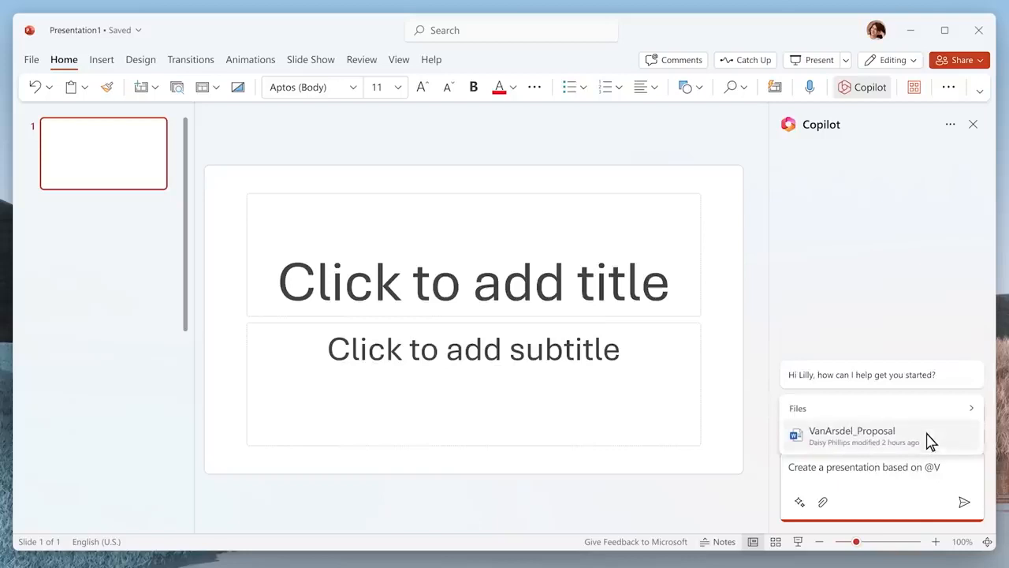
{"action": "left_click", "coordinate": [852, 435]}
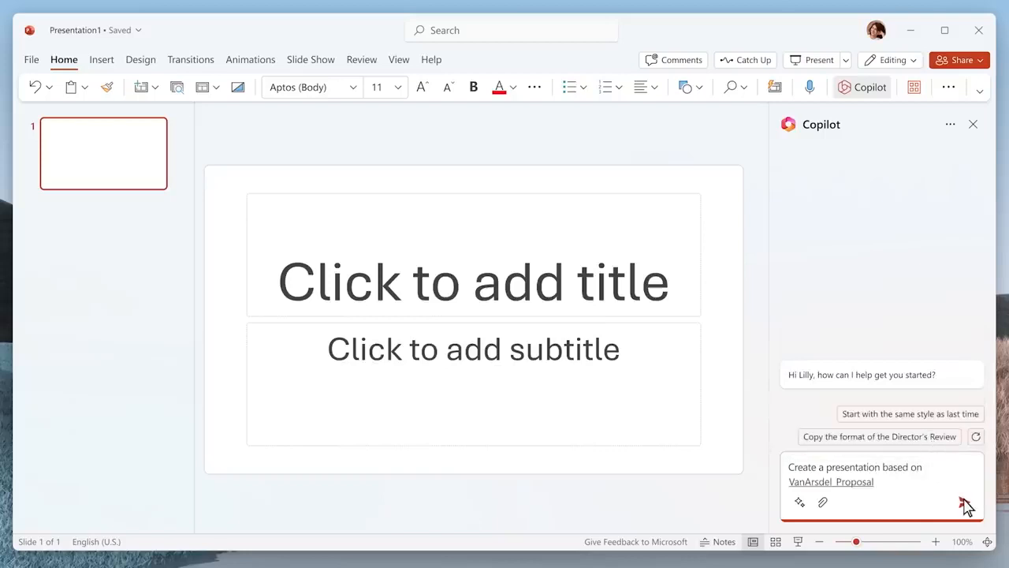
{"action": "left_click", "coordinate": [965, 502]}
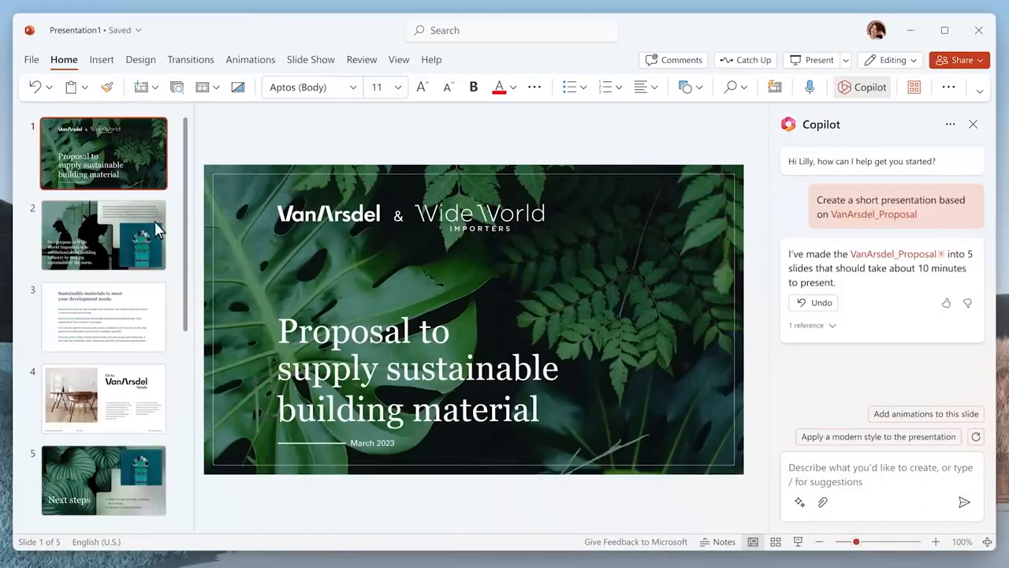
{"action": "left_click", "coordinate": [103, 234]}
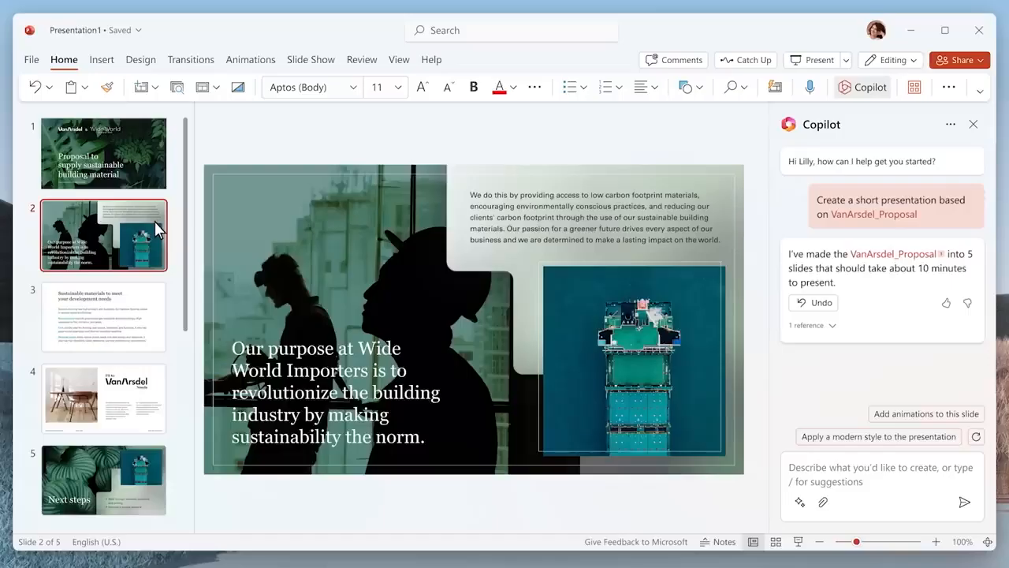
- Have Copilot add a cost-benefits slide, then make slide 4 visual with speaker notes and animations
{"action": "type", "text": "Add a slide about the cost be"}
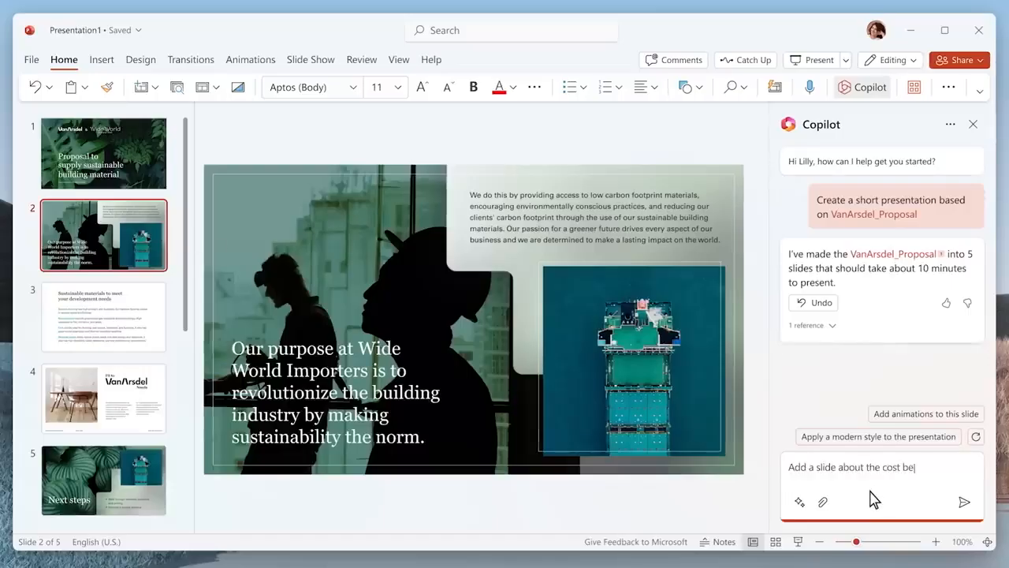
{"action": "left_click", "coordinate": [965, 503]}
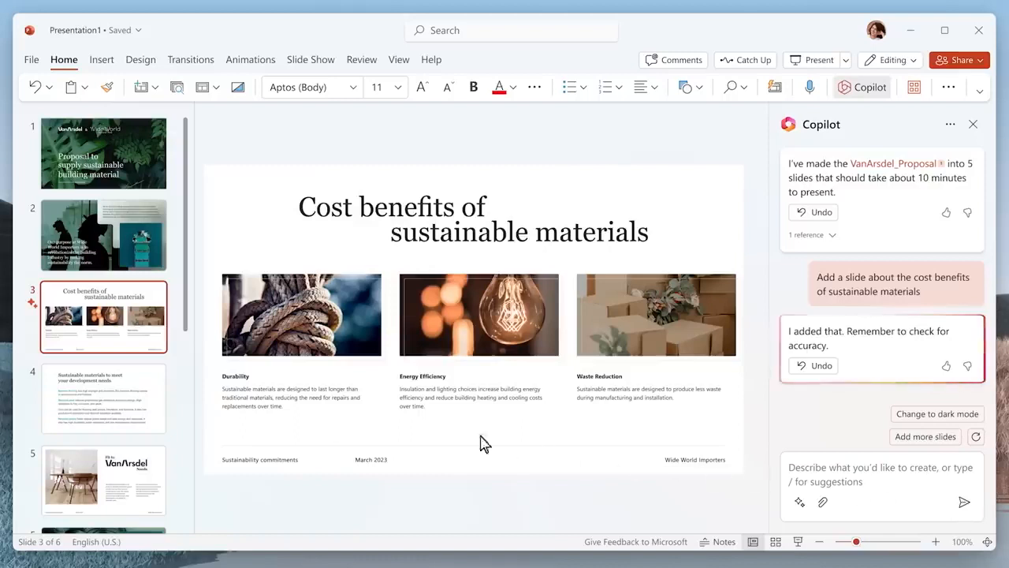
{"action": "left_click", "coordinate": [103, 398]}
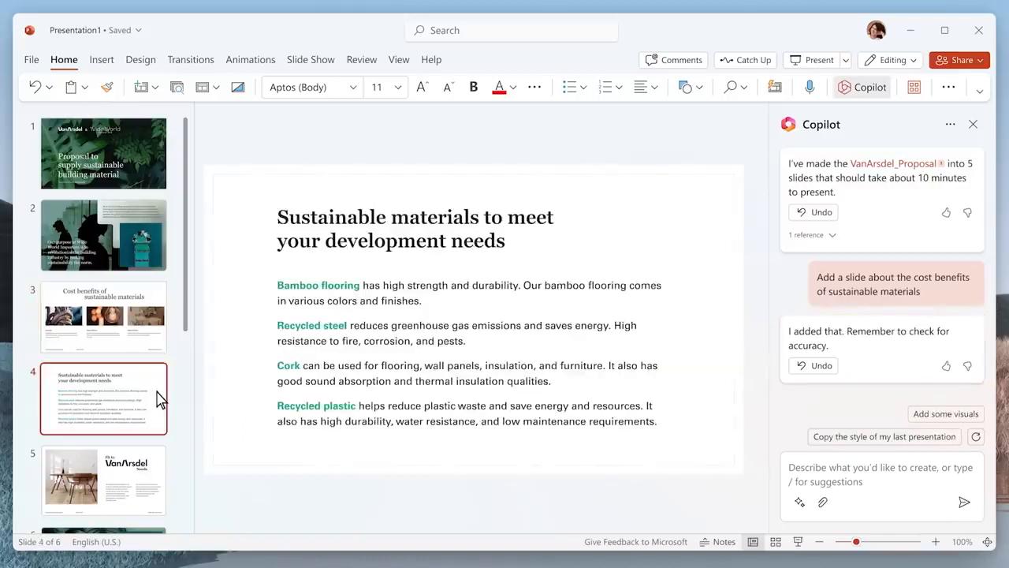
{"action": "type", "text": "Make this slide more visual and move"}
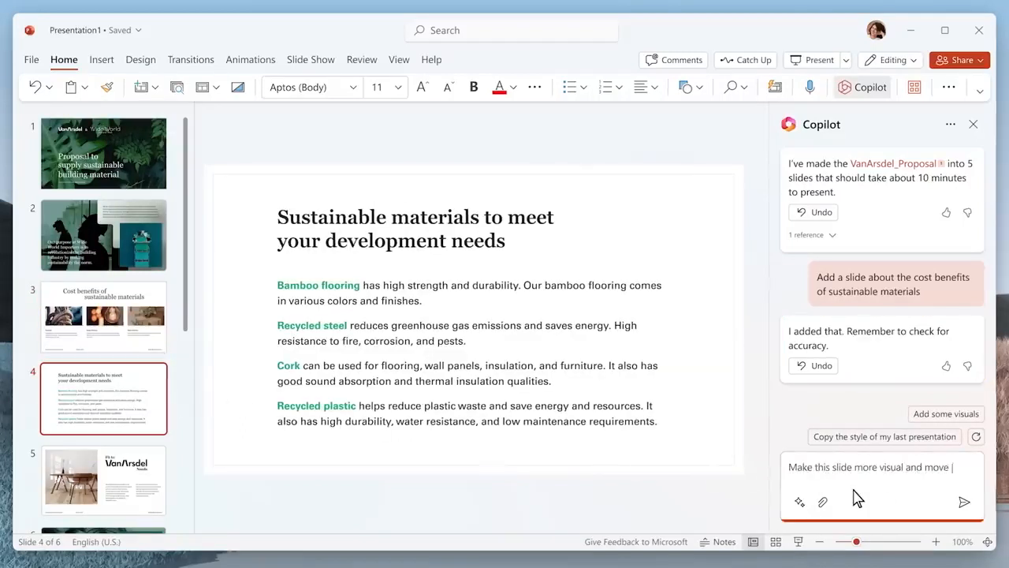
{"action": "left_click", "coordinate": [964, 502]}
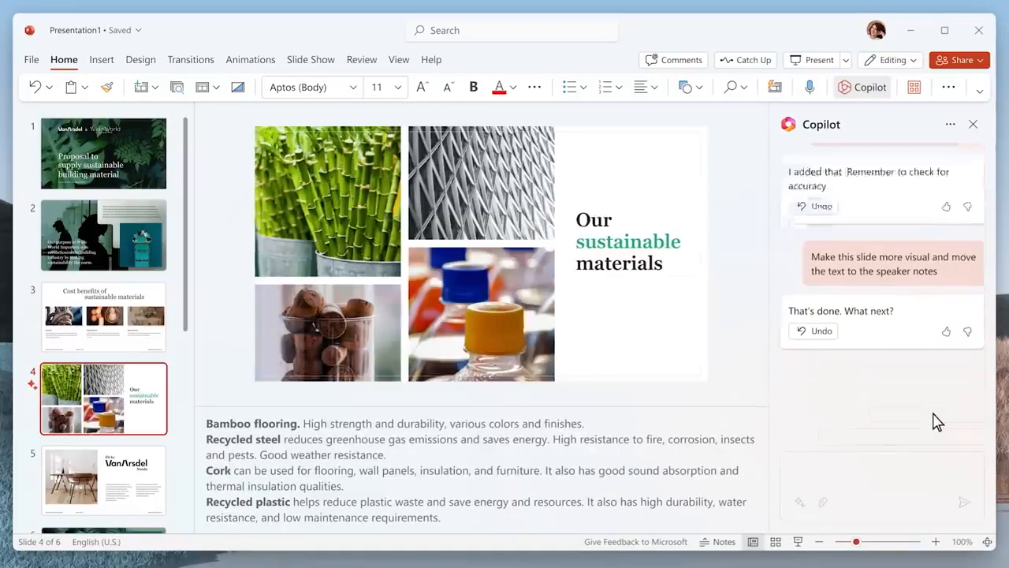
{"action": "left_click", "coordinate": [914, 279]}
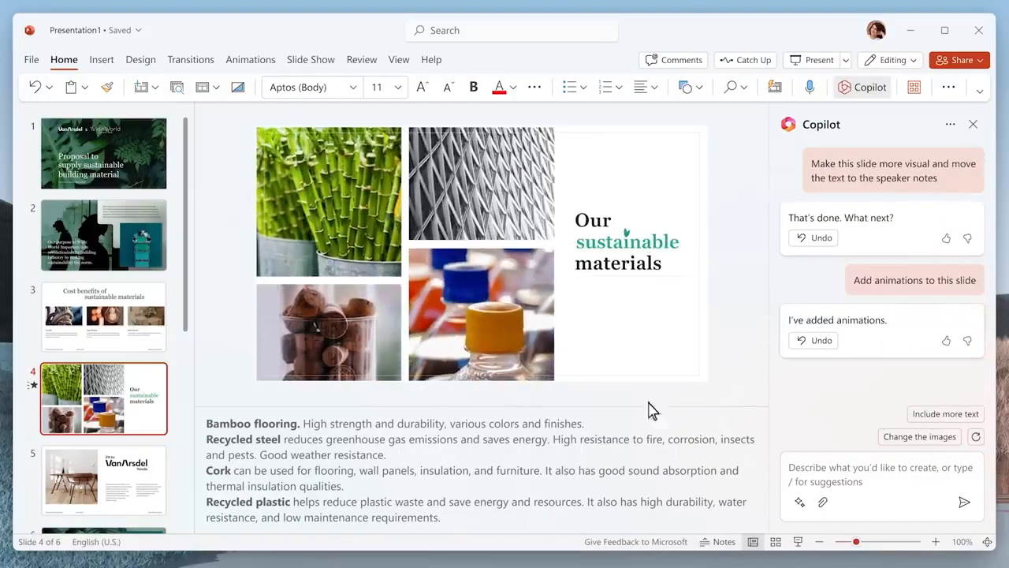
{"action": "scroll", "scroll_direction": "down", "scroll_amount": 3}
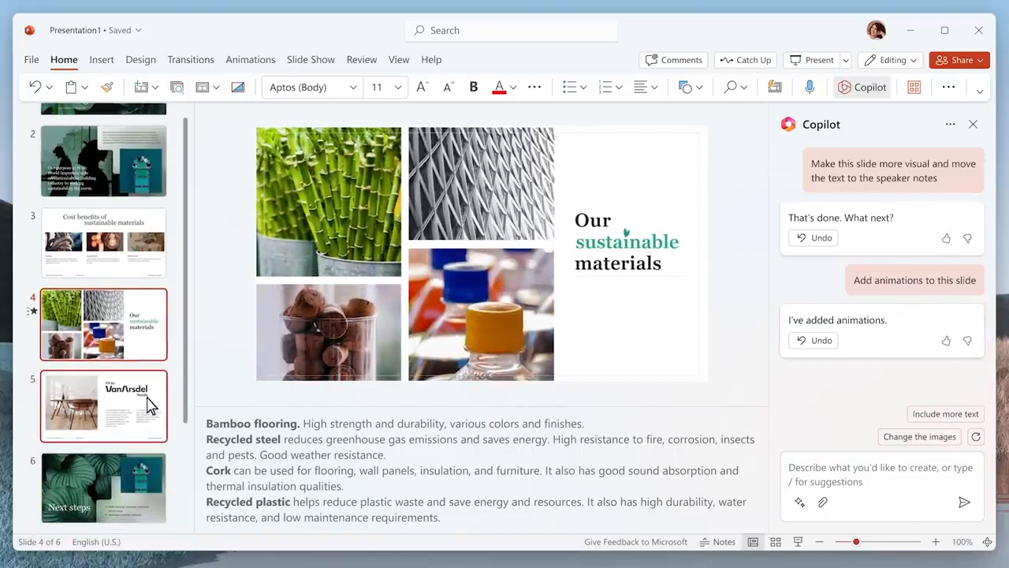
{"action": "left_click", "coordinate": [103, 406]}
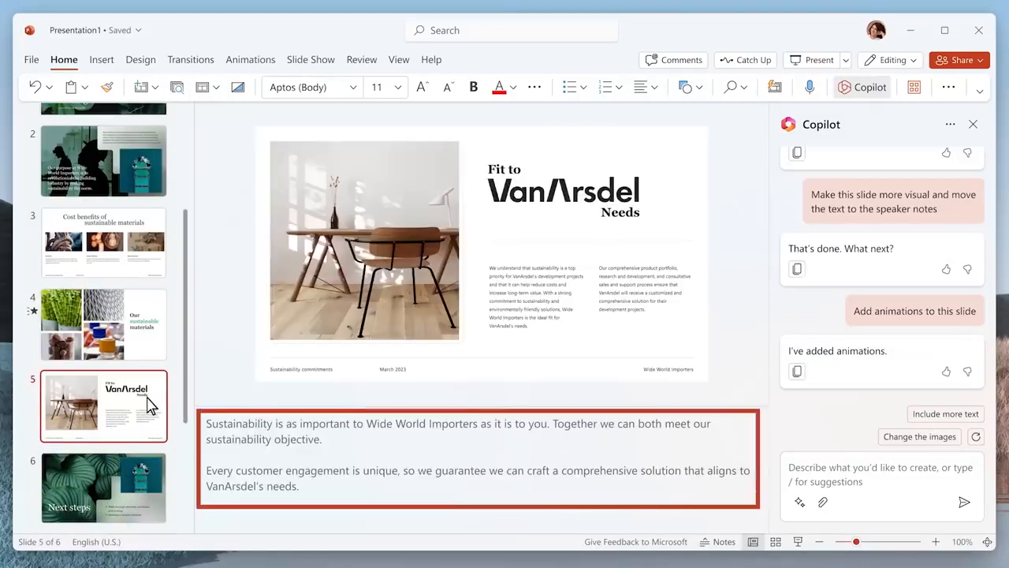
{"action": "left_click", "coordinate": [103, 487]}
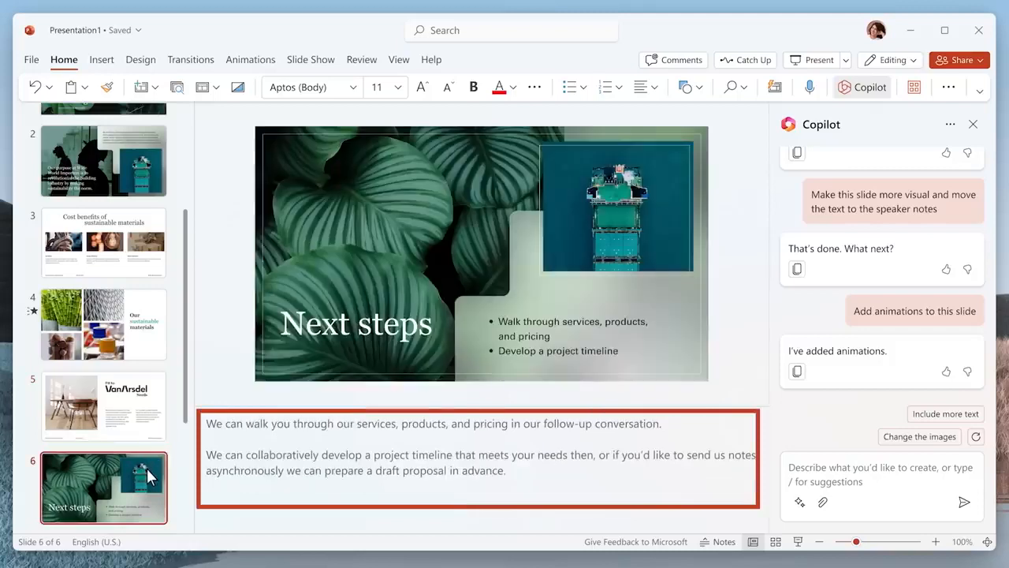
{"action": "left_click", "coordinate": [944, 29]}
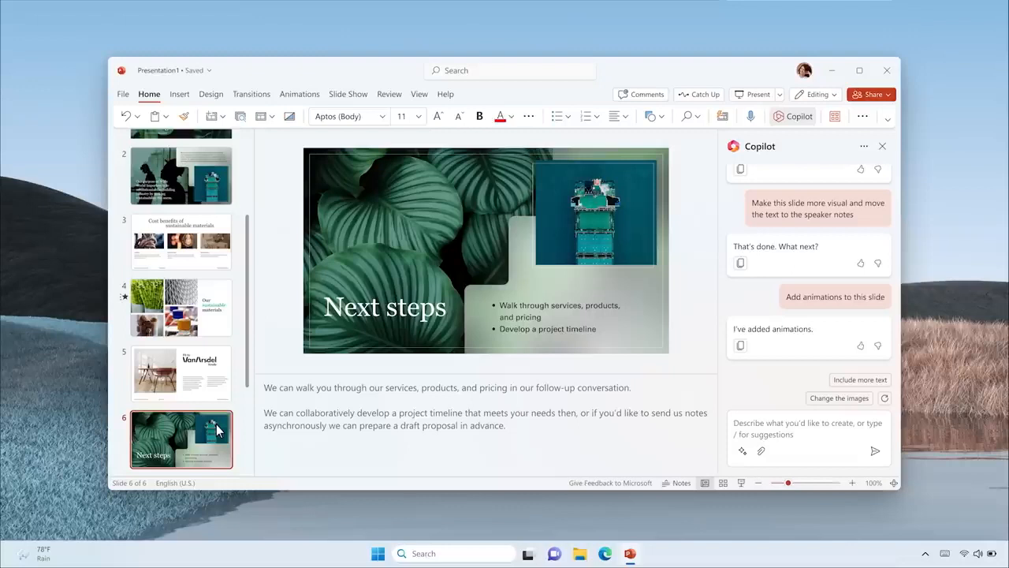
{"action": "left_click", "coordinate": [620, 553]}
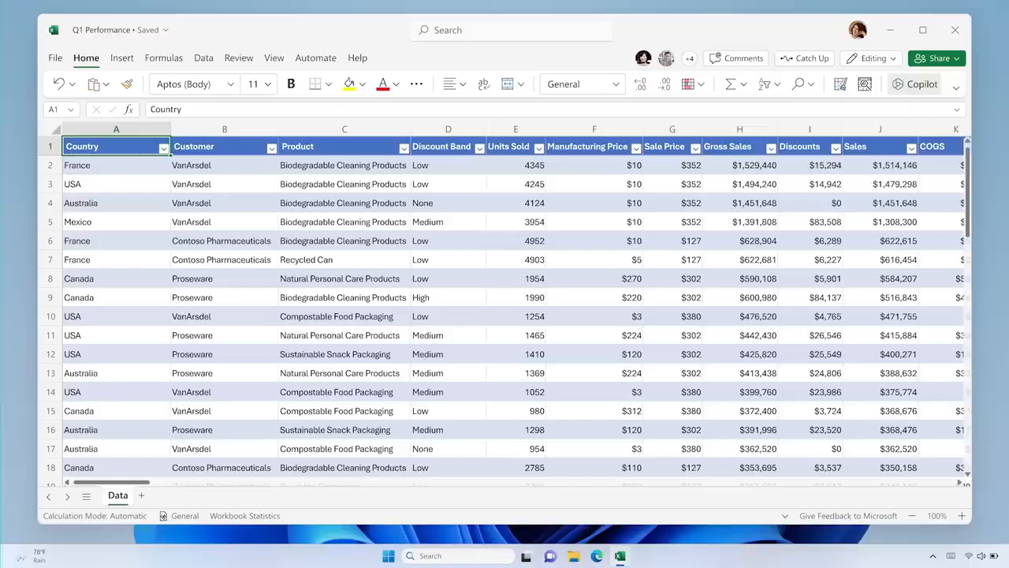
- Ask Excel Copilot to summarize three quarterly trends and break down Proseware sales growth
{"action": "left_click", "coordinate": [914, 83]}
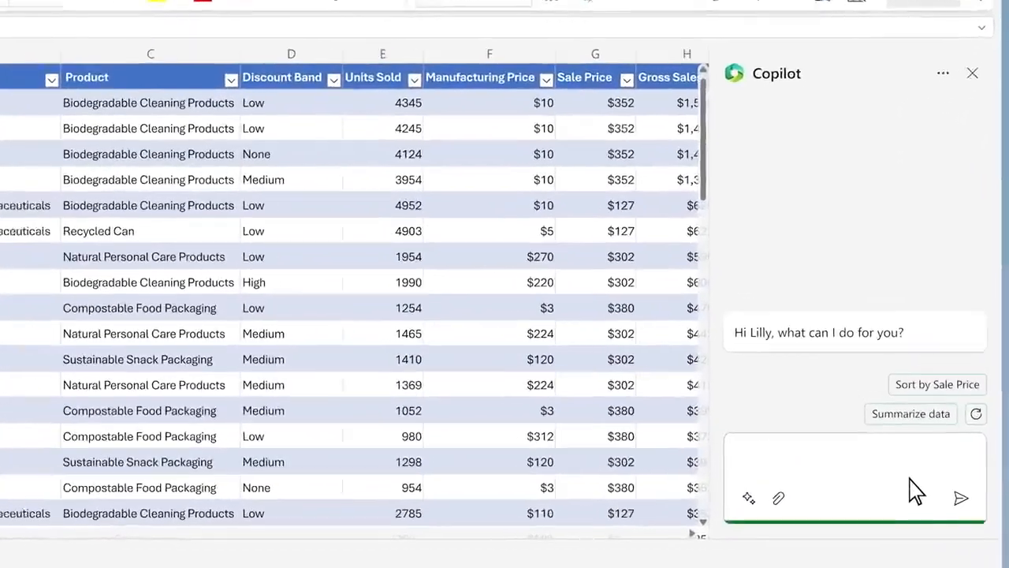
{"action": "type", "text": "Analyze this quarter's business results and summar"}
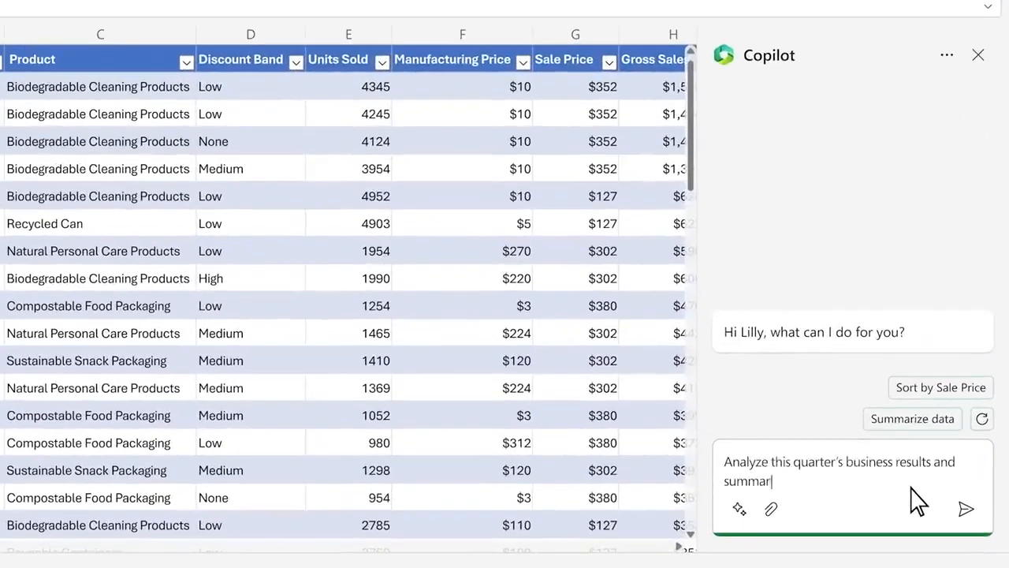
{"action": "left_click", "coordinate": [965, 509]}
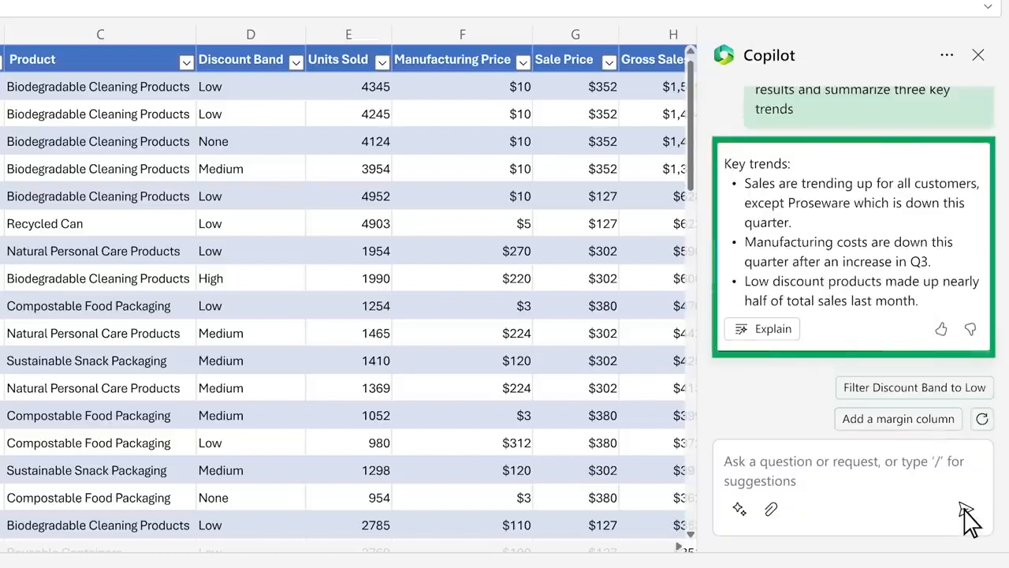
{"action": "type", "text": "Show me a breakdown of Prosew"}
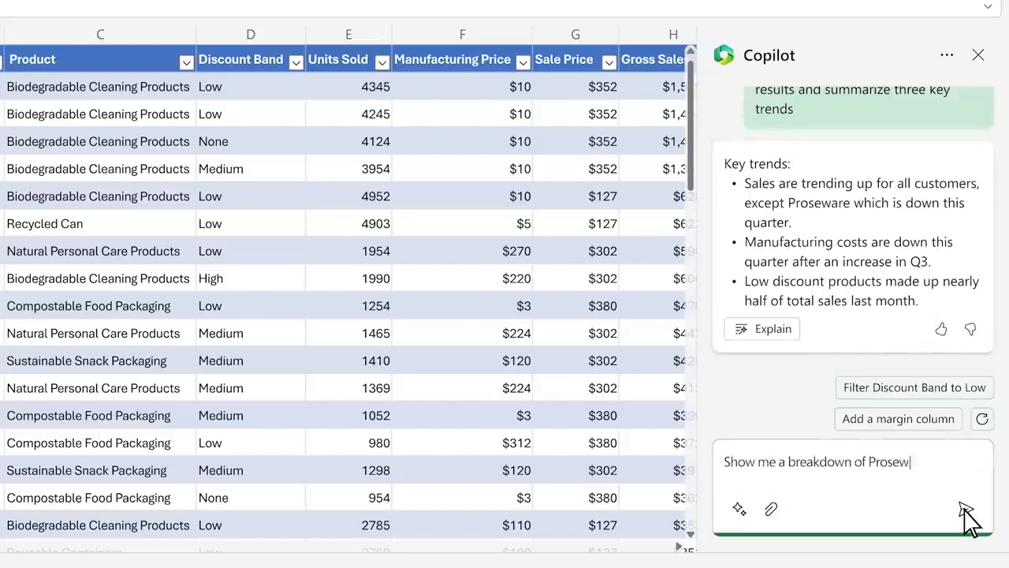
{"action": "type", "text": "are sales growth."}
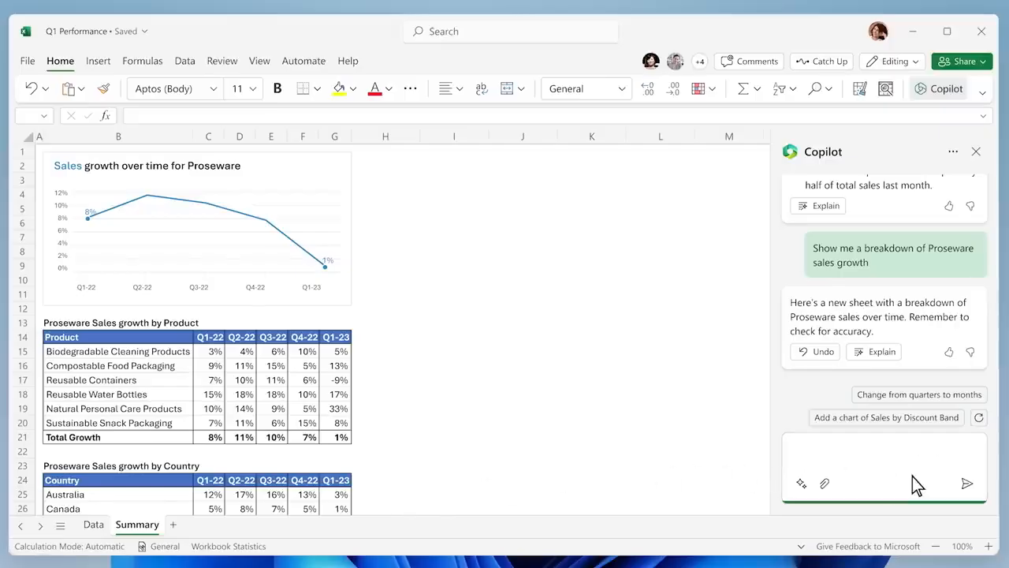
- Ask Copilot to visualize the sales decline, then ask about Reusable Containers keeping prior growth
{"action": "type", "text": "Help me visualize what contributed to the decline in sales growth"}
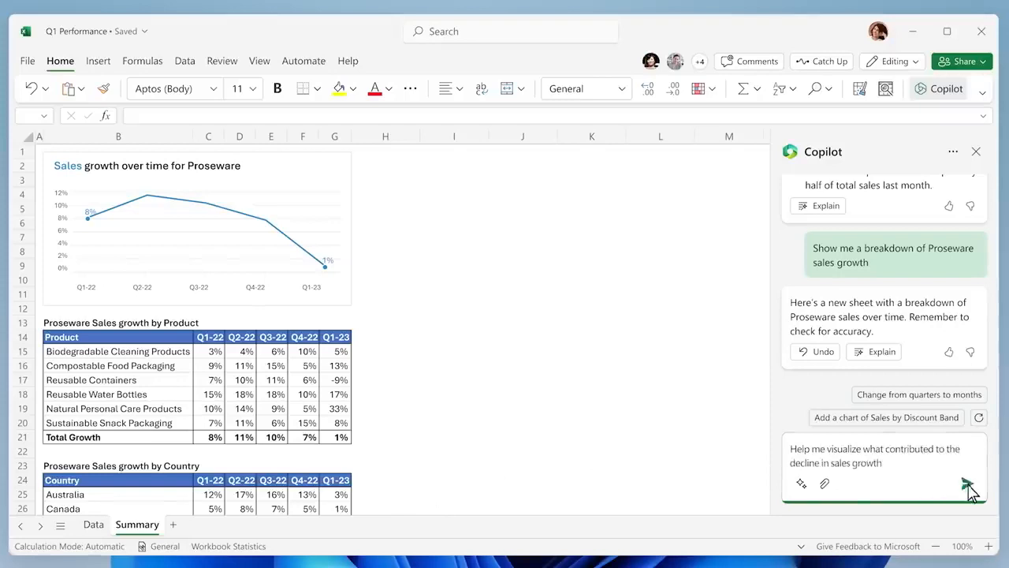
{"action": "left_click", "coordinate": [967, 484]}
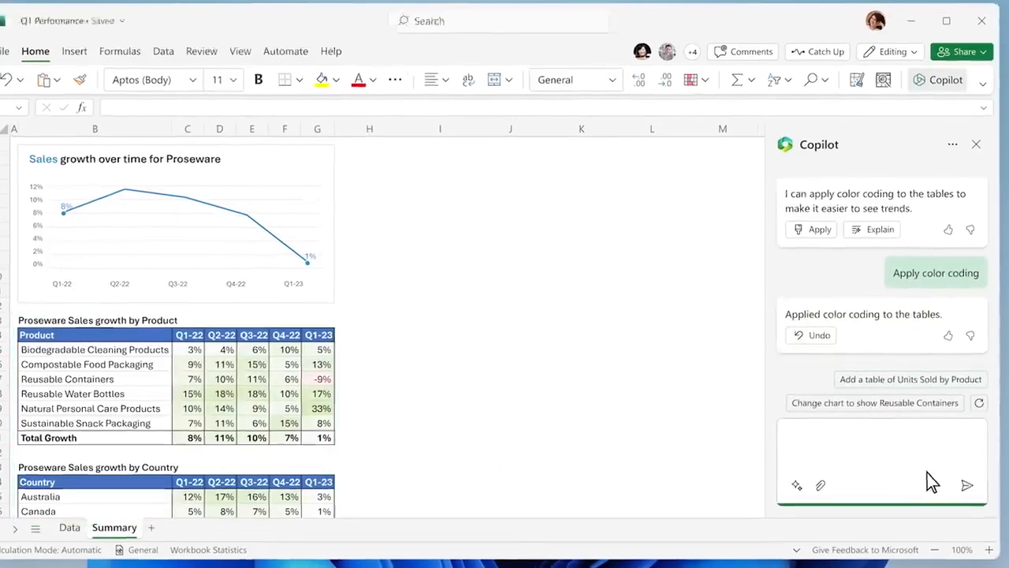
{"action": "type", "text": "What would have happened if Reusable Containers had maintained the prior quarter’s growth rate."}
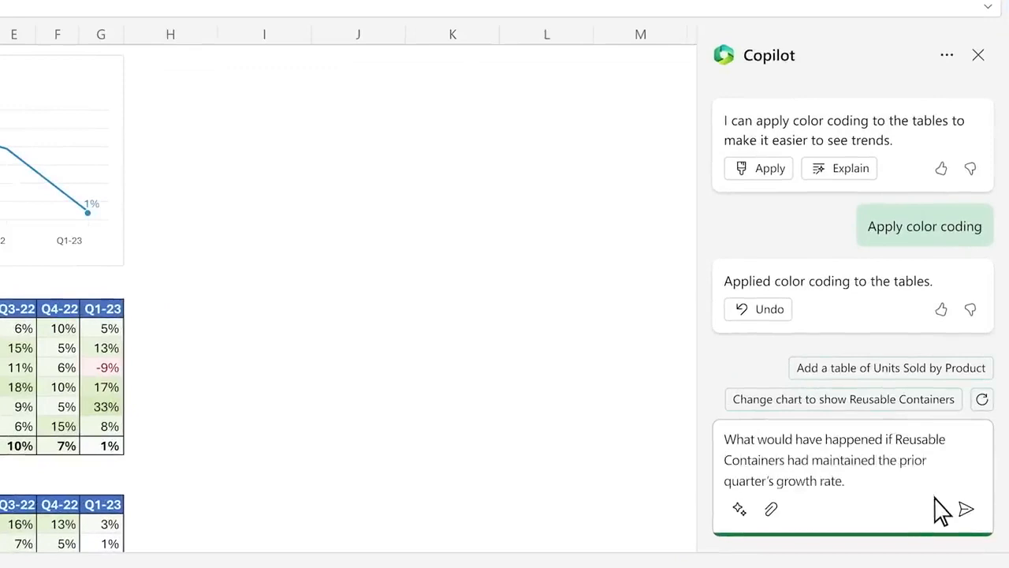
{"action": "left_click", "coordinate": [964, 509]}
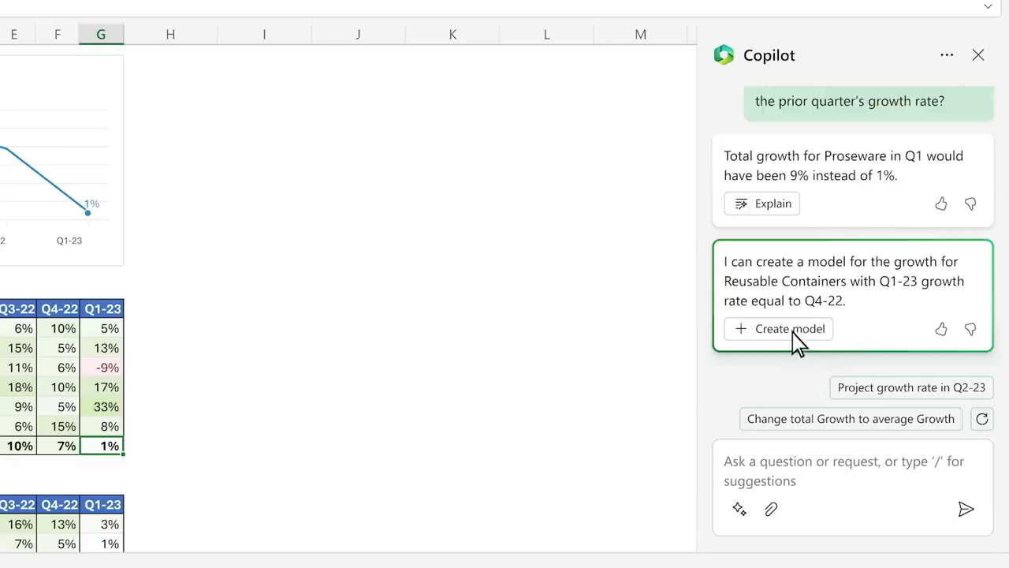
- Keep the Reusable Containers growth model and add its projected growth trend chart to the sheet
{"action": "left_click", "coordinate": [789, 329]}
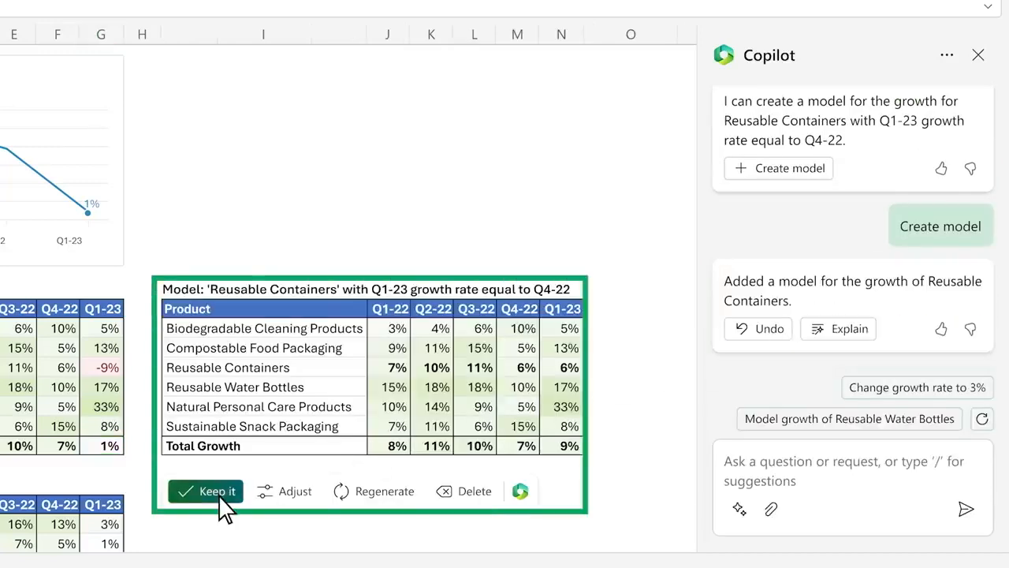
{"action": "left_click", "coordinate": [206, 491]}
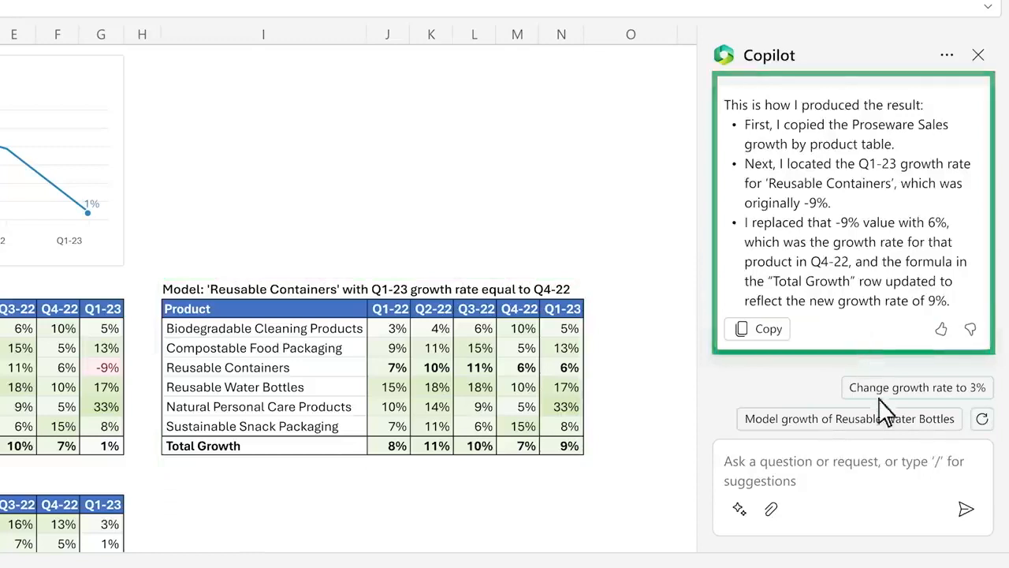
{"action": "type", "text": "Show me the impact this would have had on the growth sales trends"}
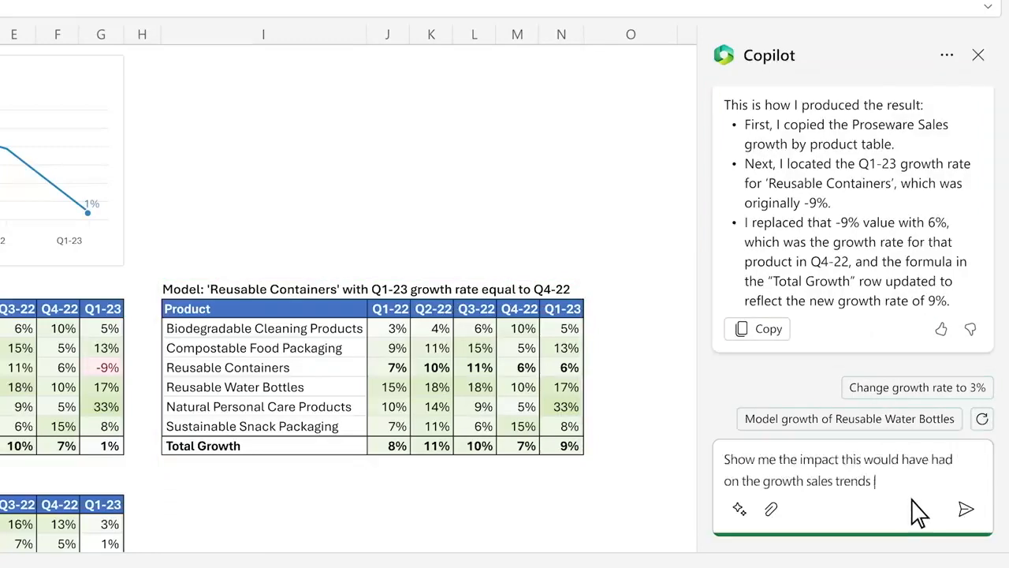
{"action": "left_click", "coordinate": [965, 508]}
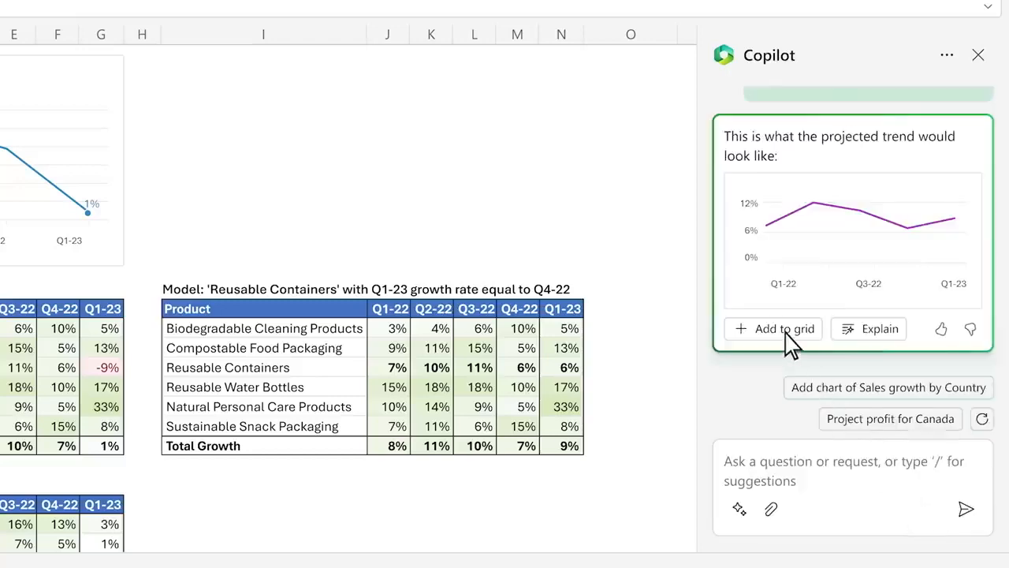
{"action": "left_click", "coordinate": [775, 329]}
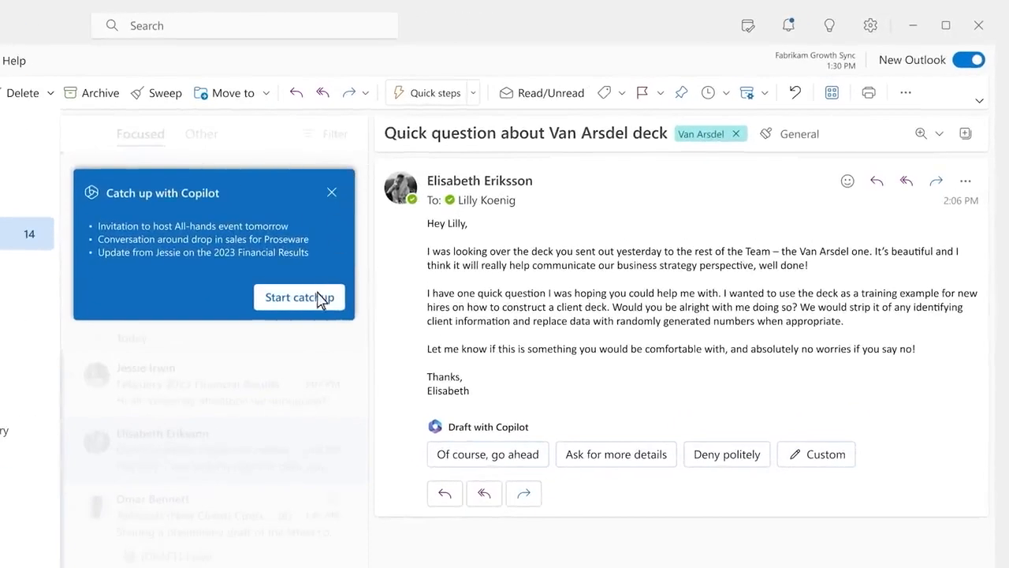
- Start the Outlook Copilot catch-up and advance past the all-hands presentation request
{"action": "left_click", "coordinate": [299, 296]}
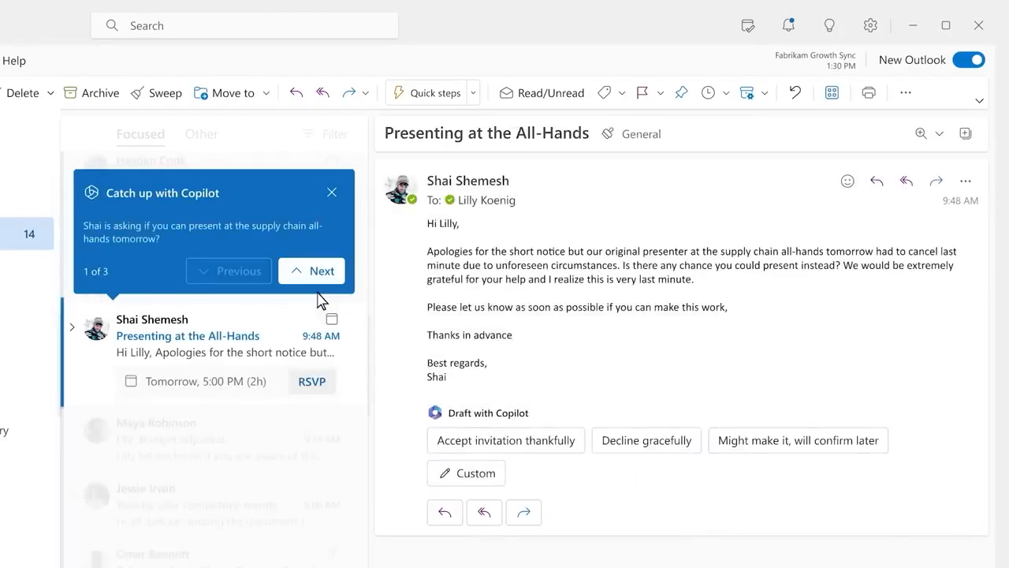
{"action": "mouse_move", "coordinate": [315, 288]}
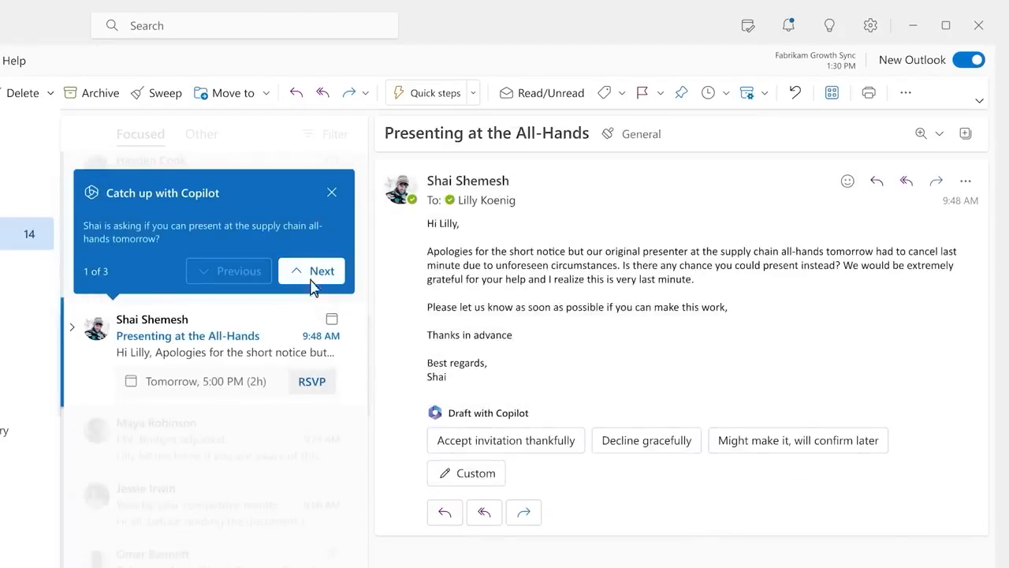
{"action": "left_click", "coordinate": [312, 270]}
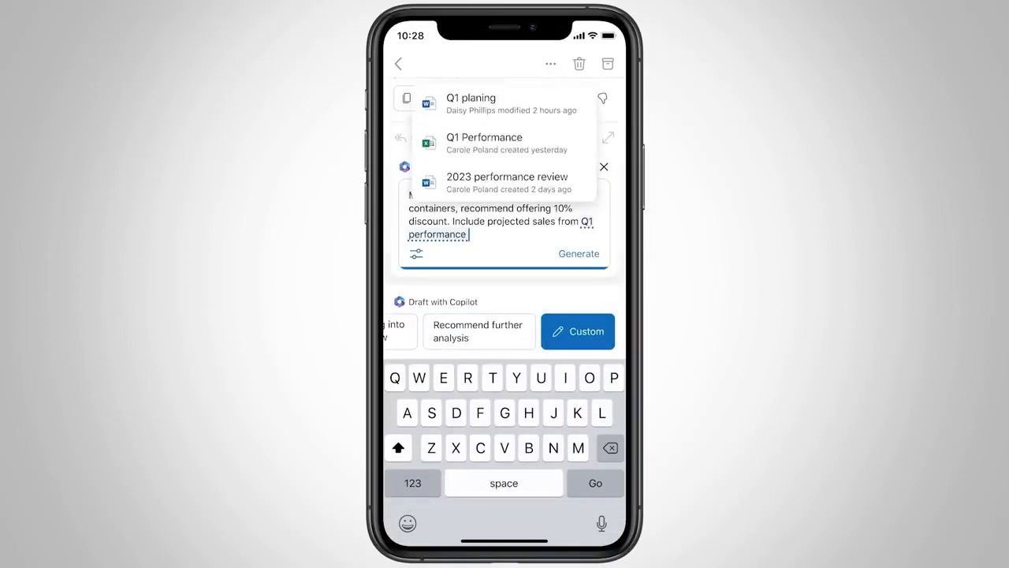
- Draft a short reply from Q1 Performance recommending a 10% discount, insert it, and send
{"action": "left_click", "coordinate": [578, 253]}
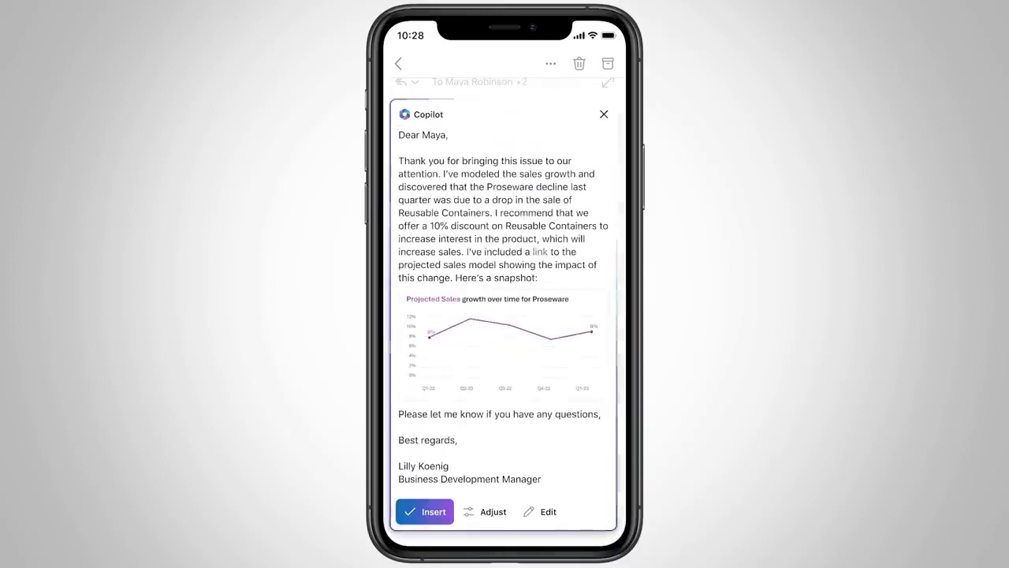
{"action": "left_click", "coordinate": [485, 511]}
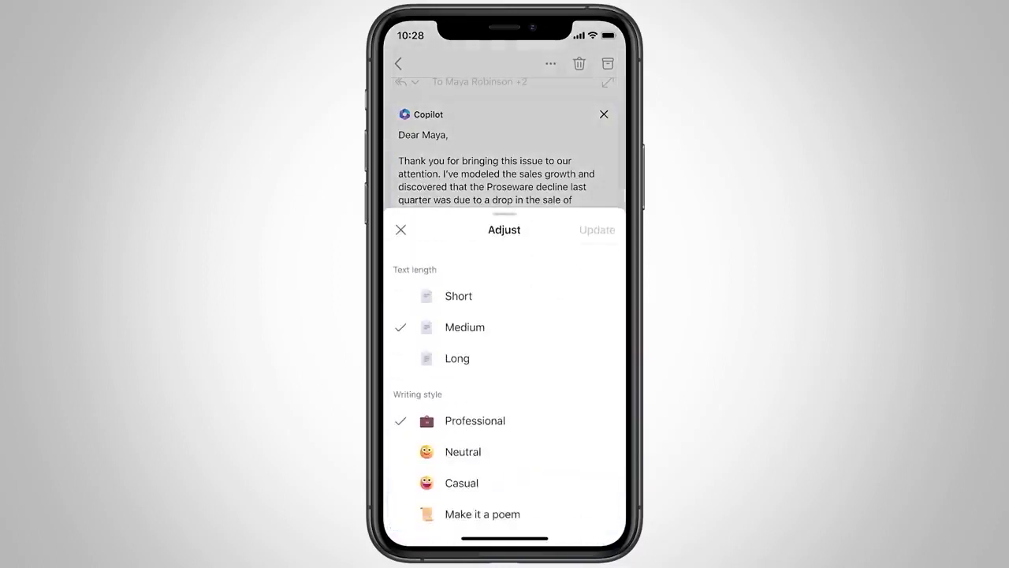
{"action": "left_click", "coordinate": [458, 296]}
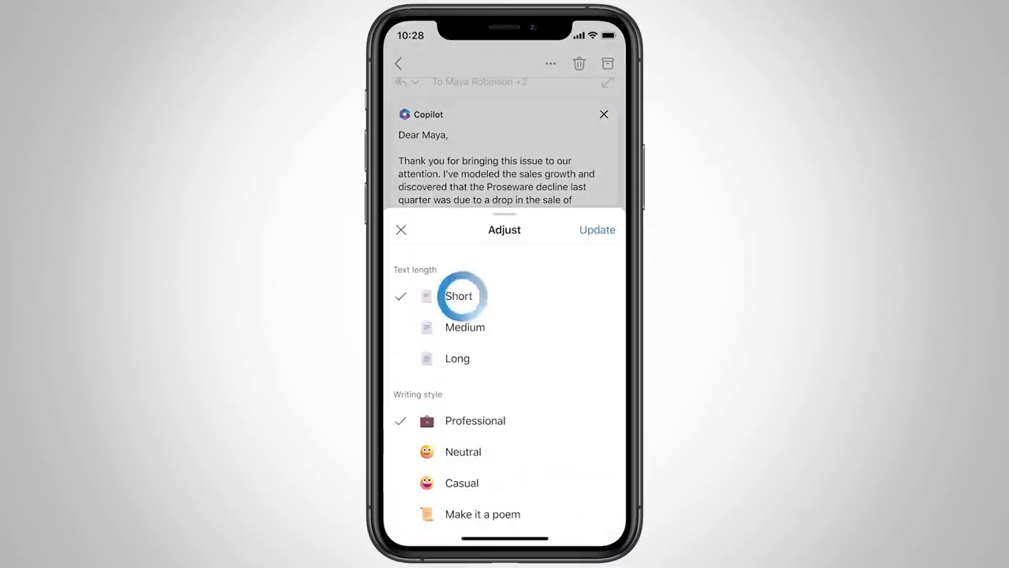
{"action": "left_click", "coordinate": [597, 229]}
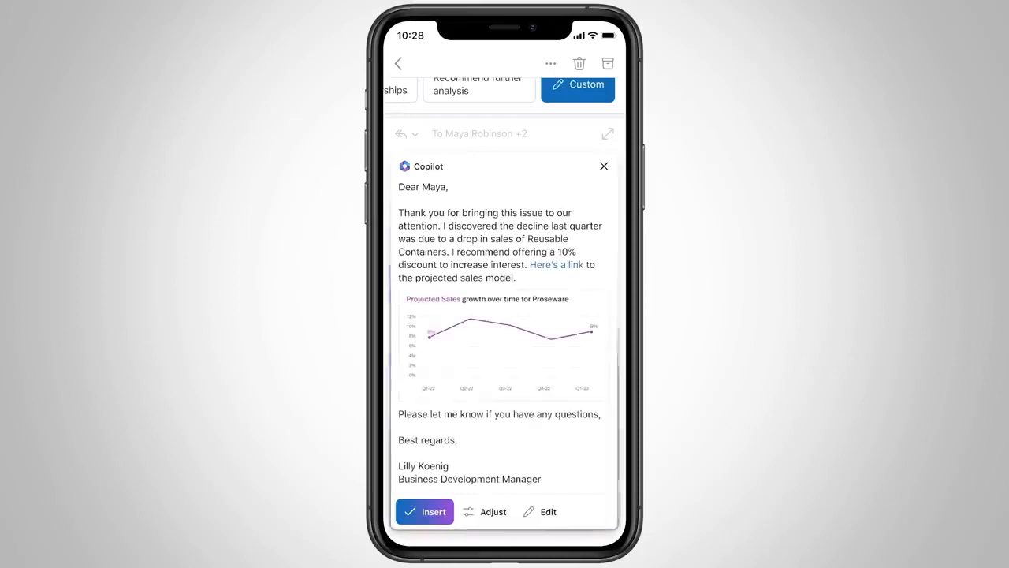
{"action": "left_click", "coordinate": [424, 511]}
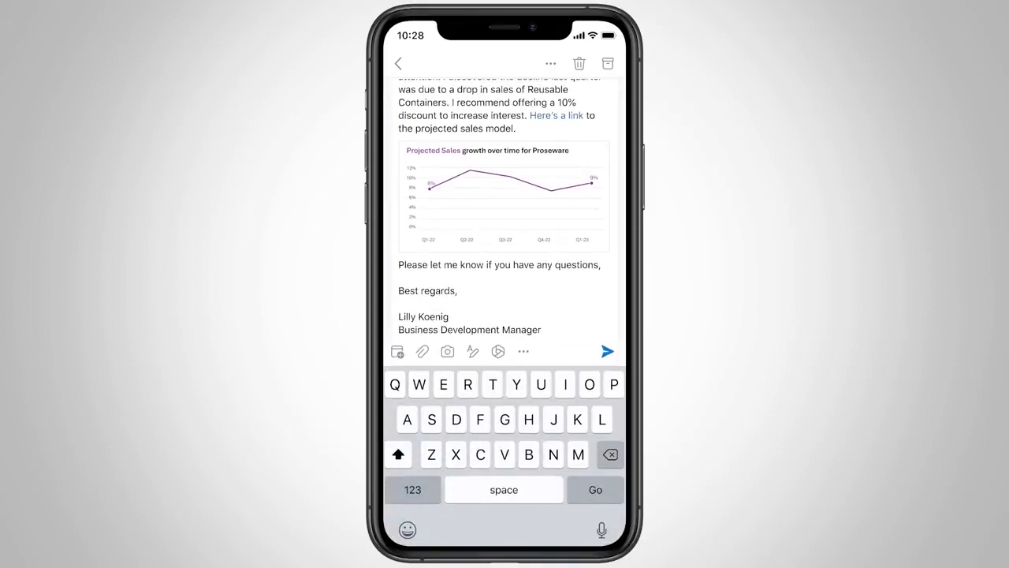
{"action": "left_click", "coordinate": [607, 351]}
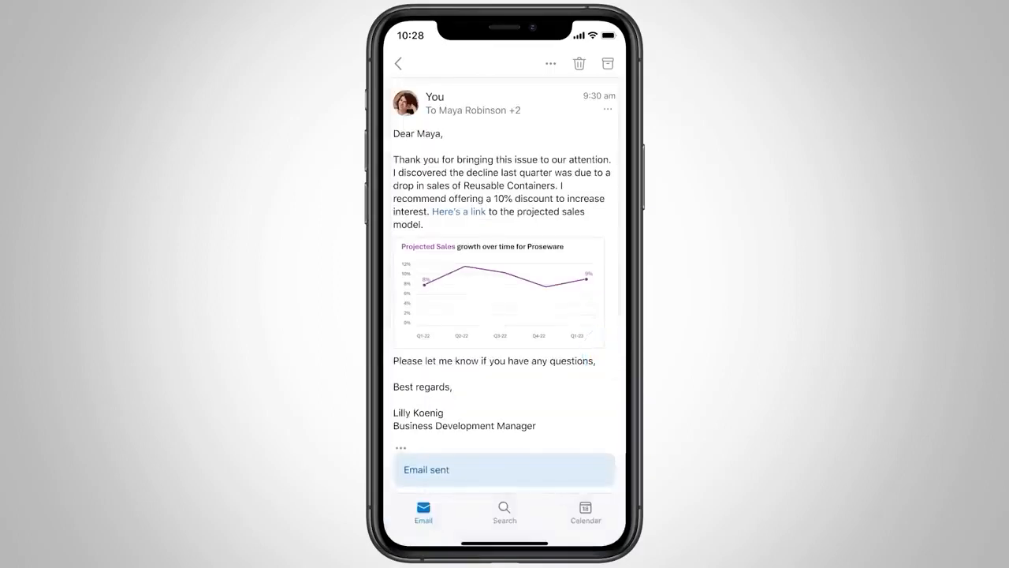